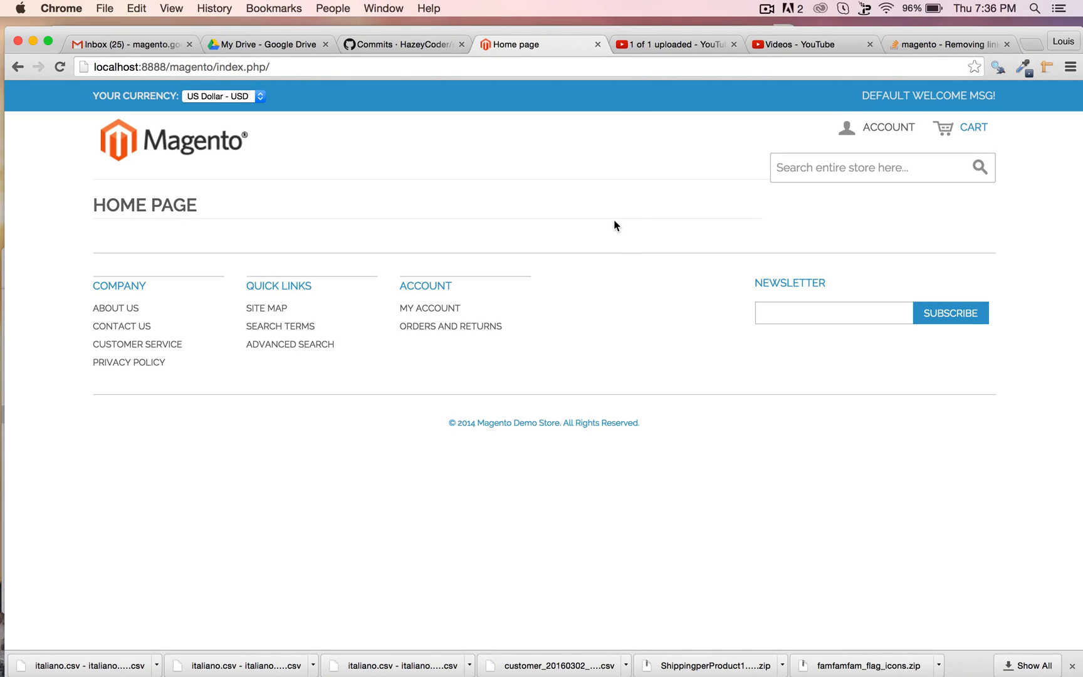
- Return to the Magento store and open the ACCOUNT dropdown showing Register and Log In
{"action": "left_click", "coordinate": [812, 44]}
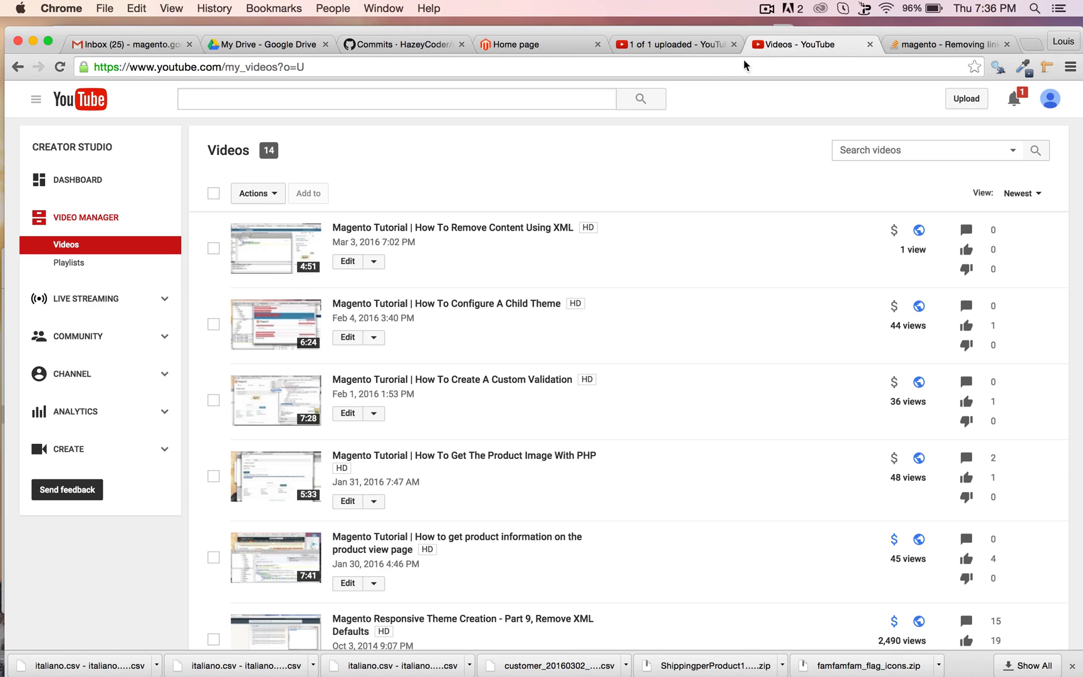
{"action": "mouse_move", "coordinate": [137, 391]}
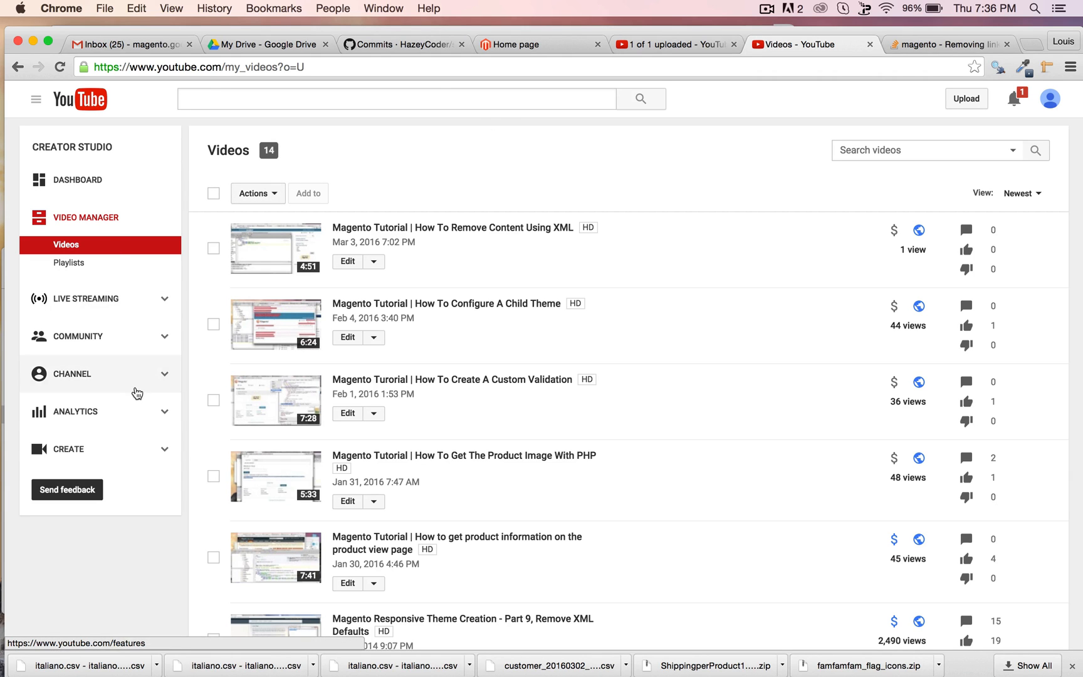
{"action": "left_click", "coordinate": [666, 44]}
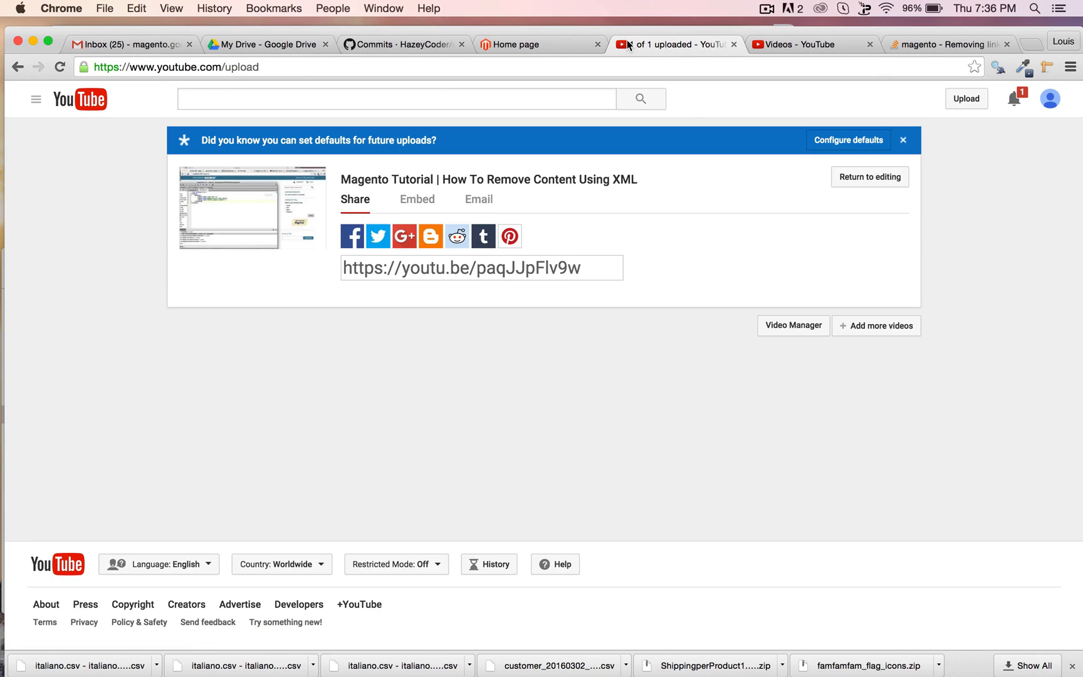
{"action": "left_click", "coordinate": [539, 45]}
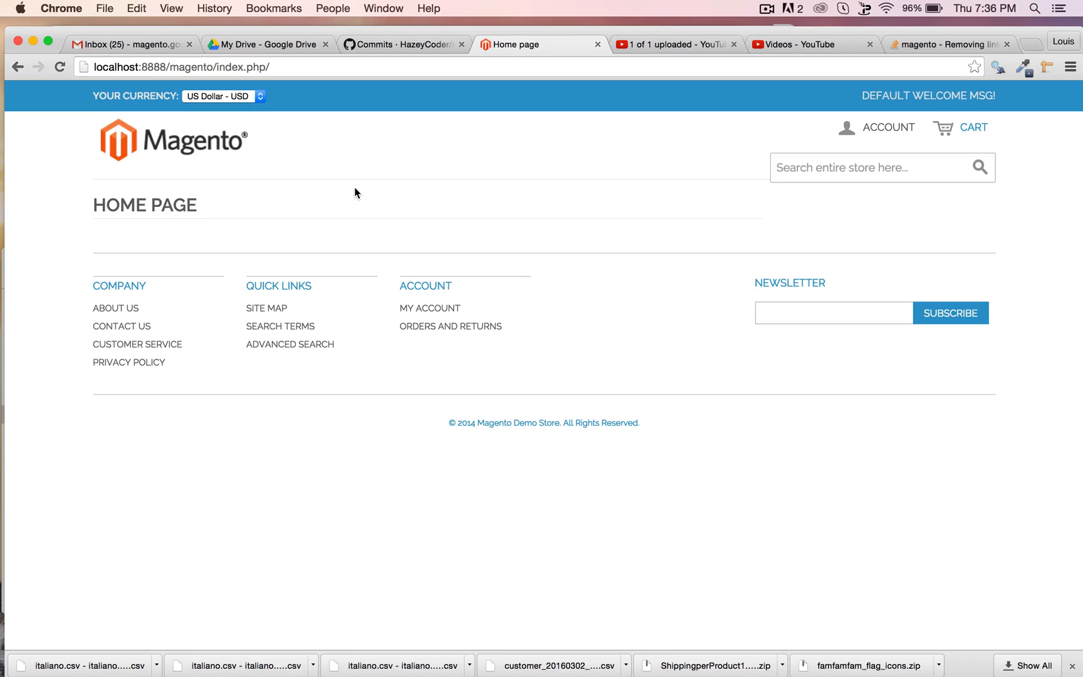
{"action": "mouse_move", "coordinate": [212, 216]}
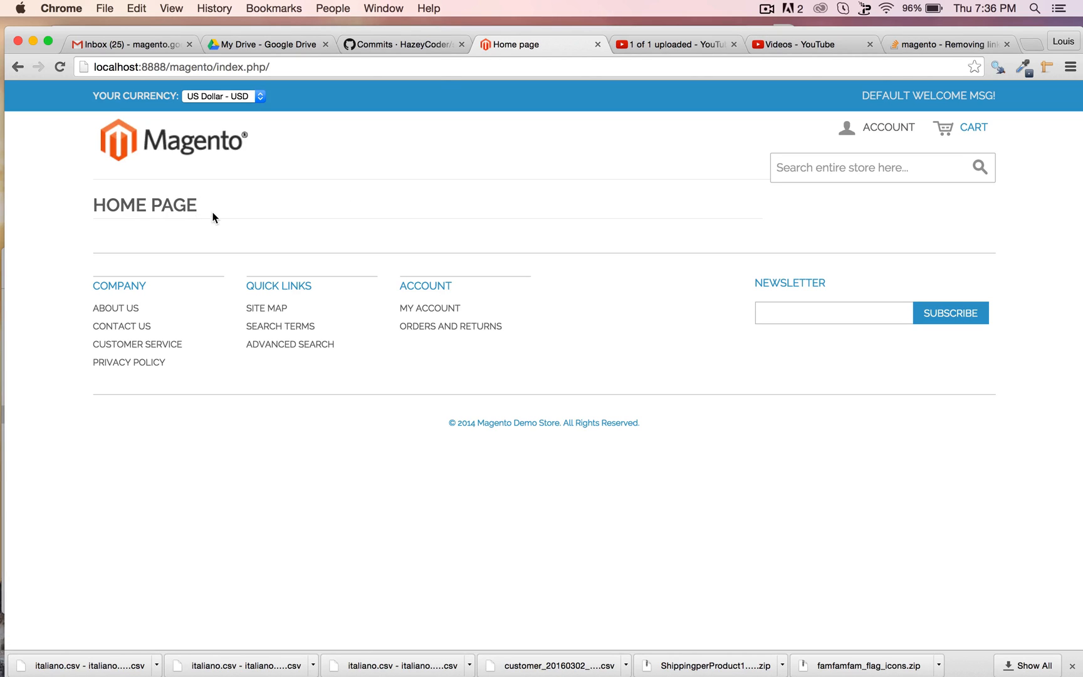
{"action": "mouse_move", "coordinate": [867, 178]}
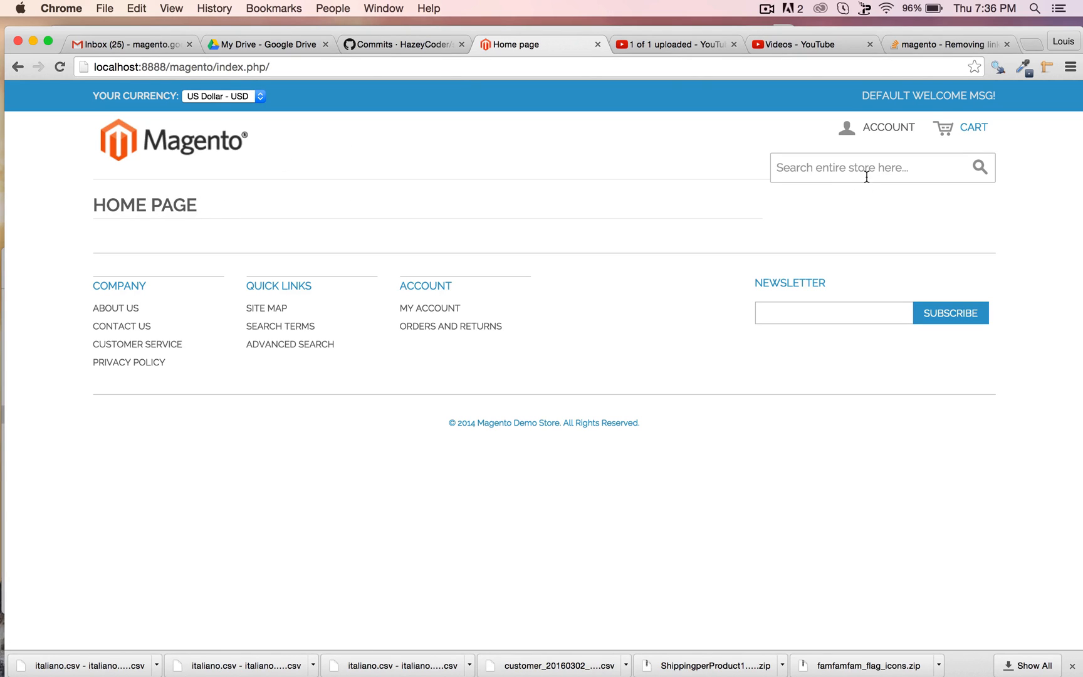
{"action": "mouse_move", "coordinate": [850, 201]}
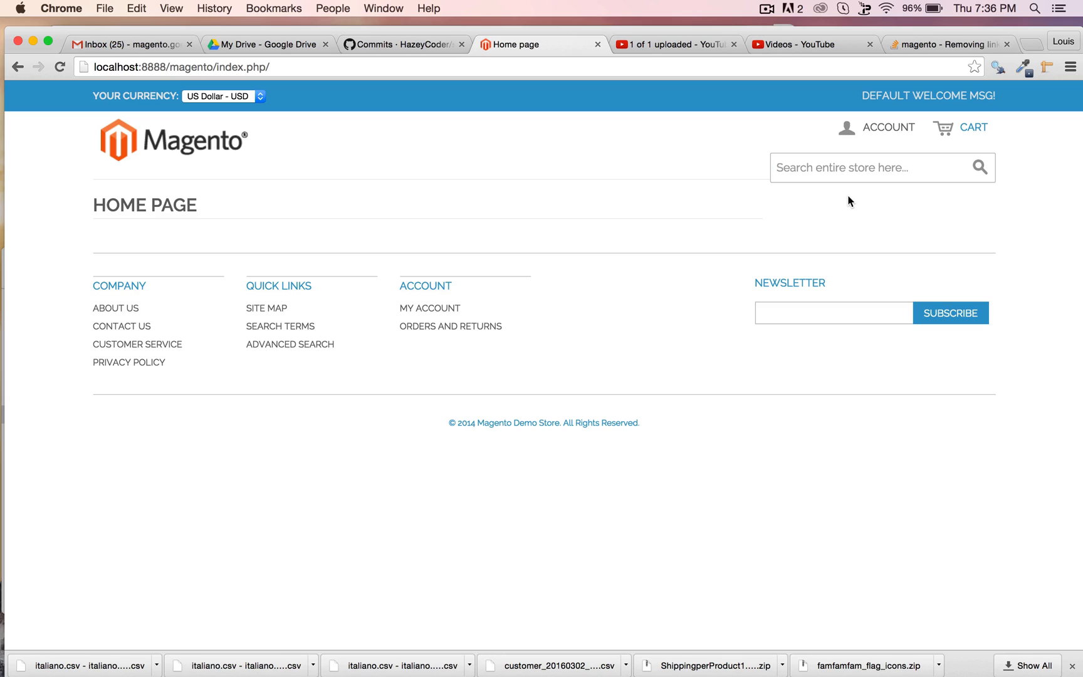
{"action": "mouse_move", "coordinate": [901, 156]}
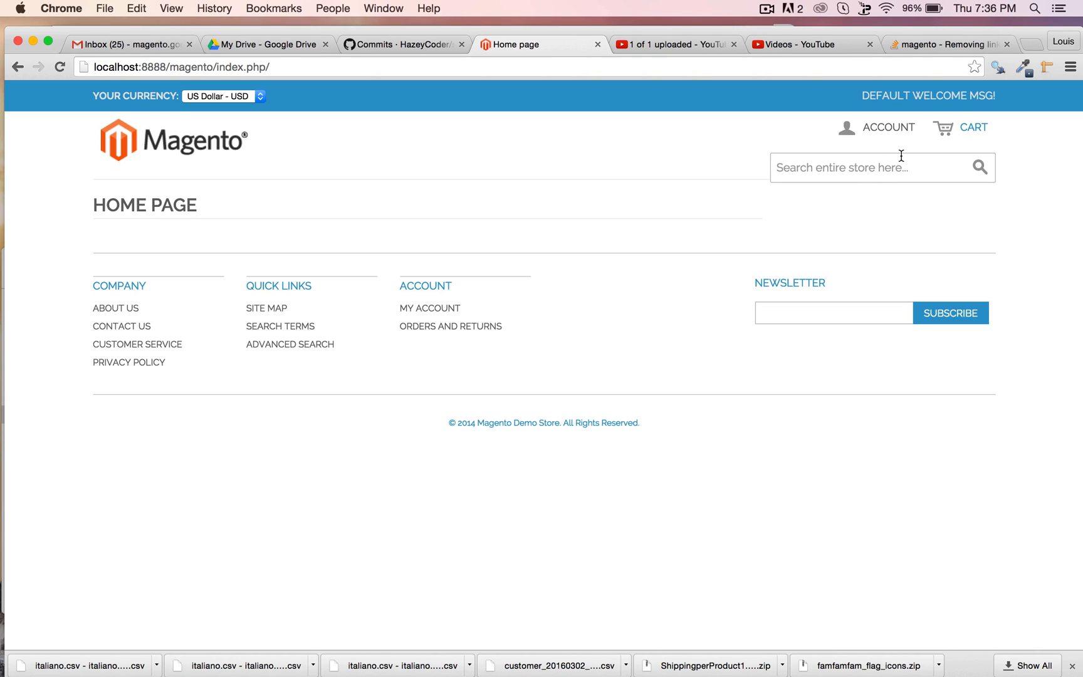
{"action": "mouse_move", "coordinate": [397, 206]}
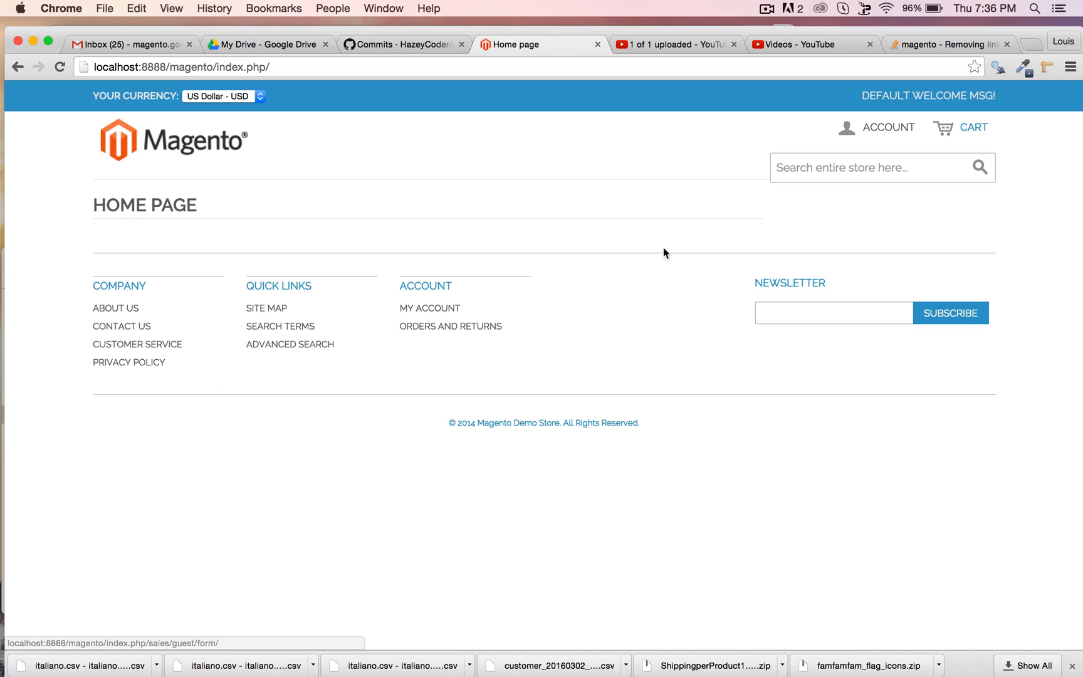
{"action": "left_click", "coordinate": [887, 127]}
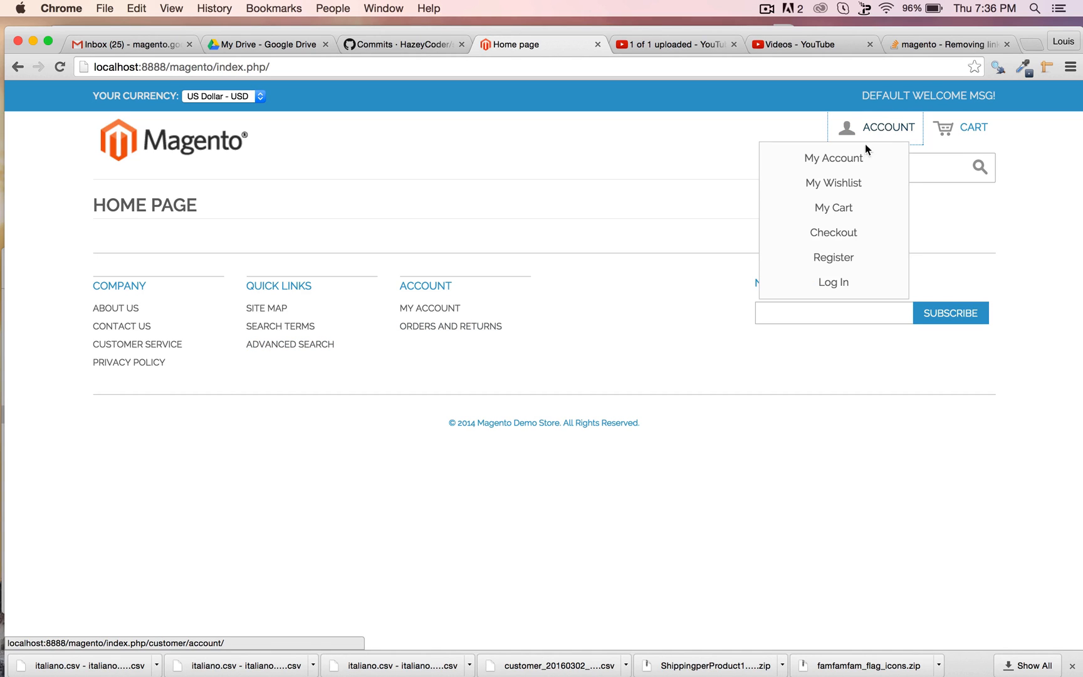
{"action": "mouse_move", "coordinate": [861, 141]}
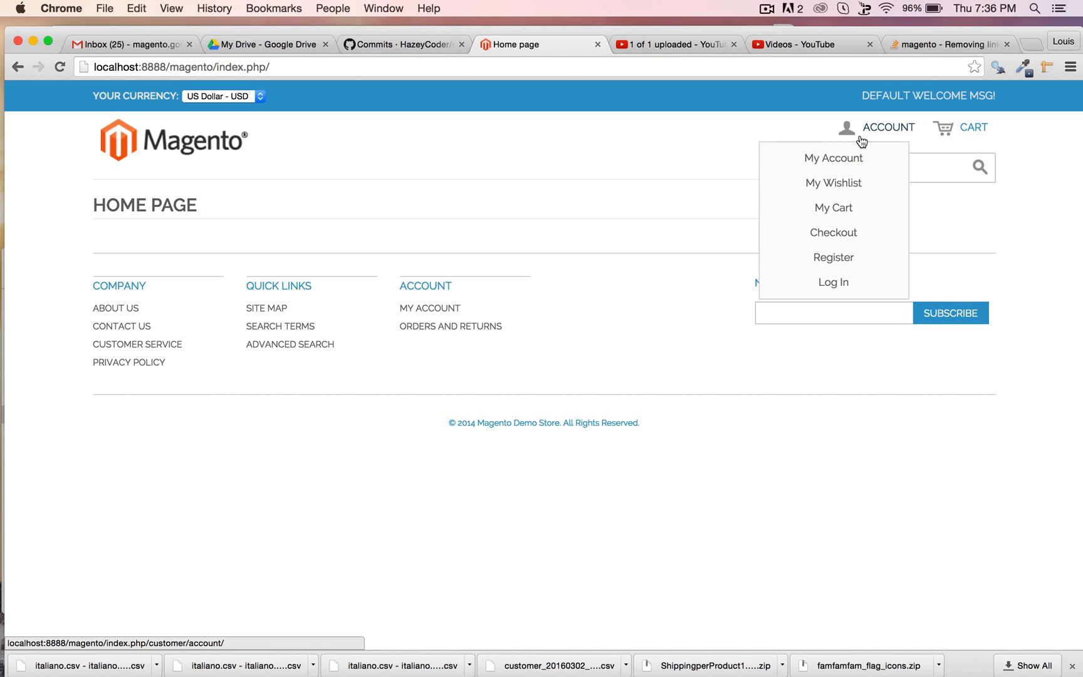
{"action": "mouse_move", "coordinate": [833, 158]}
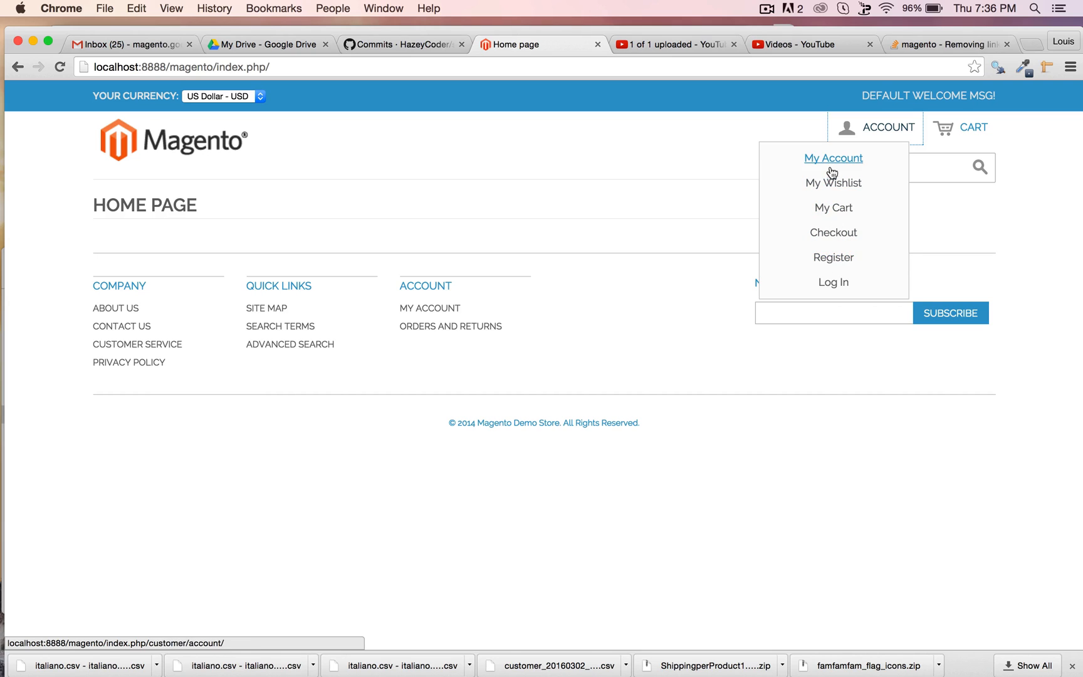
{"action": "mouse_move", "coordinate": [825, 157]}
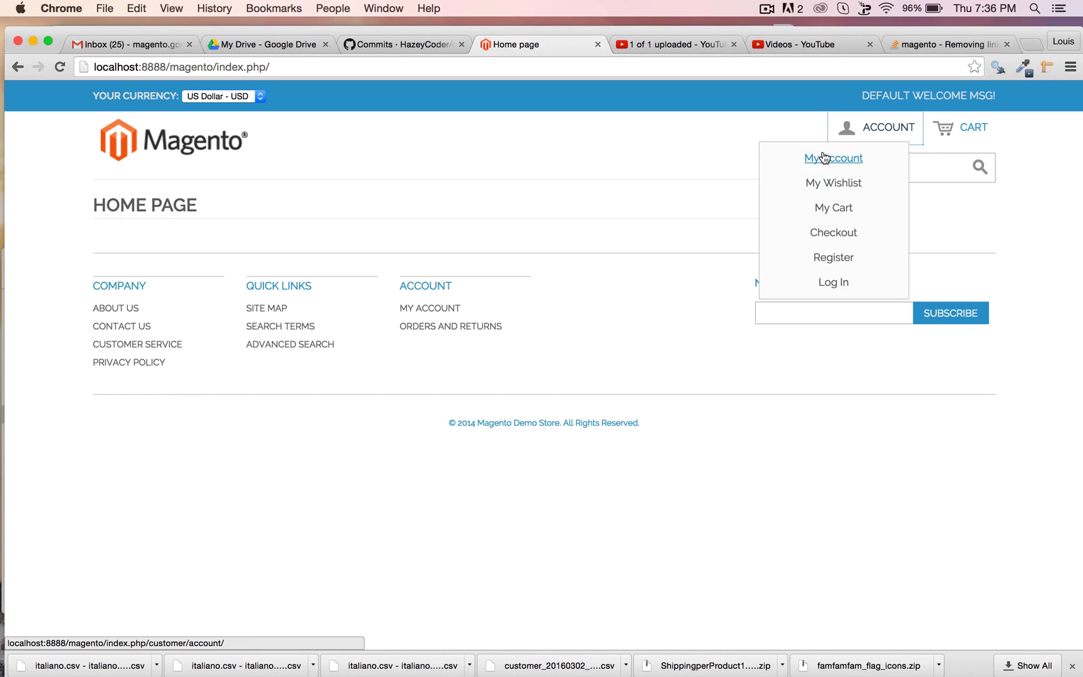
{"action": "mouse_move", "coordinate": [833, 282]}
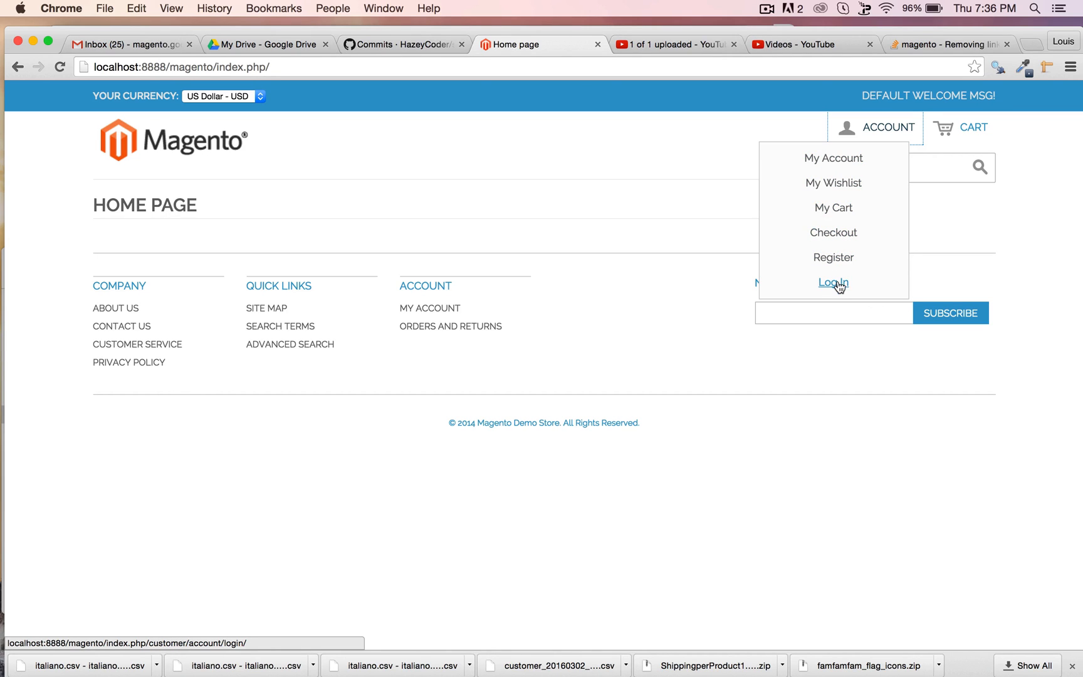
{"action": "mouse_move", "coordinate": [833, 256]}
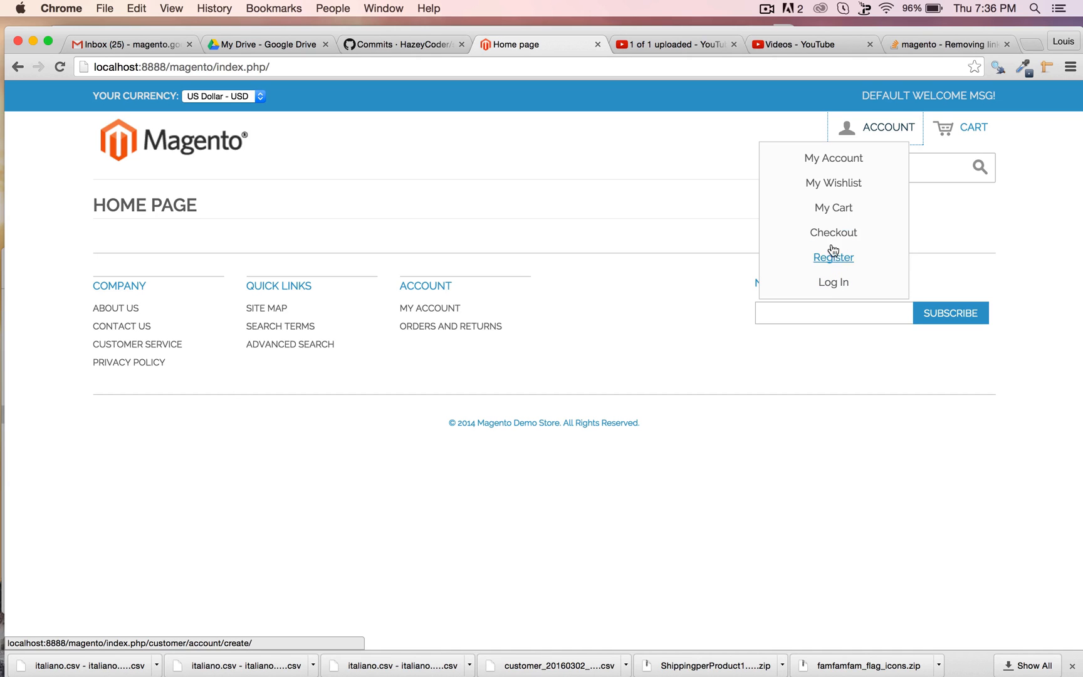
{"action": "mouse_move", "coordinate": [833, 208]}
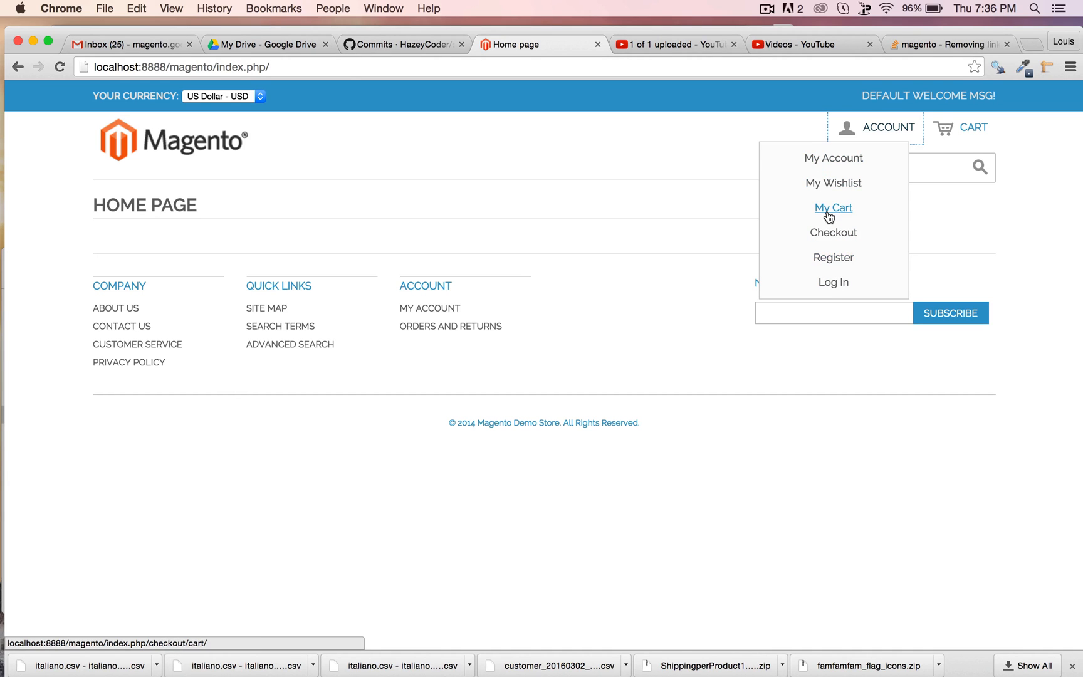
{"action": "mouse_move", "coordinate": [830, 271]}
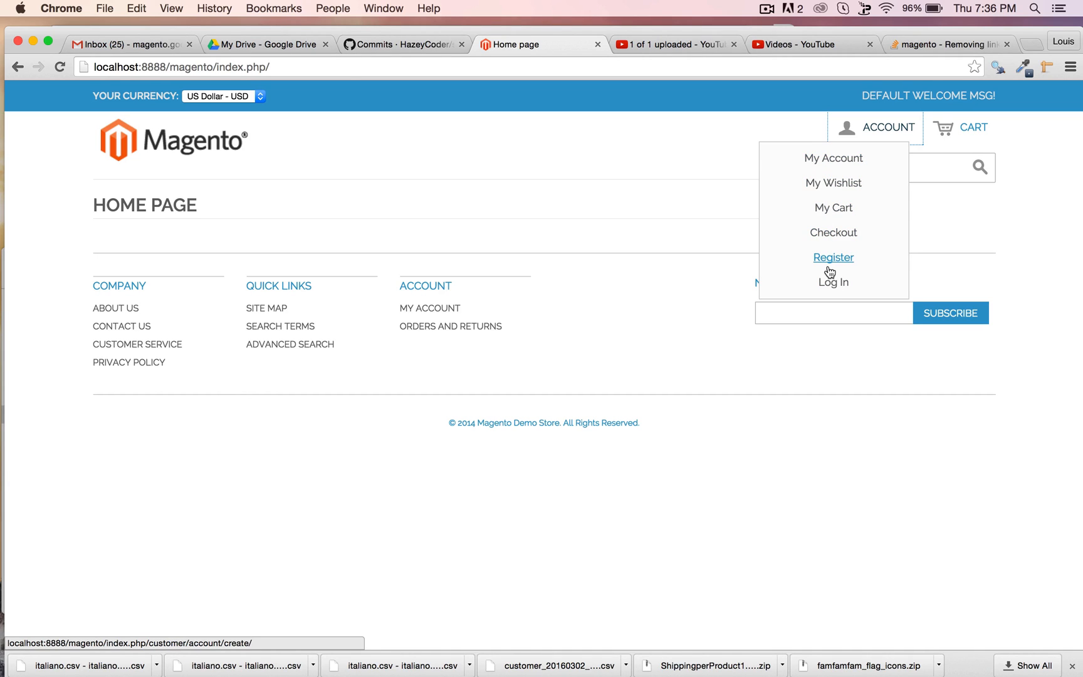
{"action": "mouse_move", "coordinate": [832, 282]}
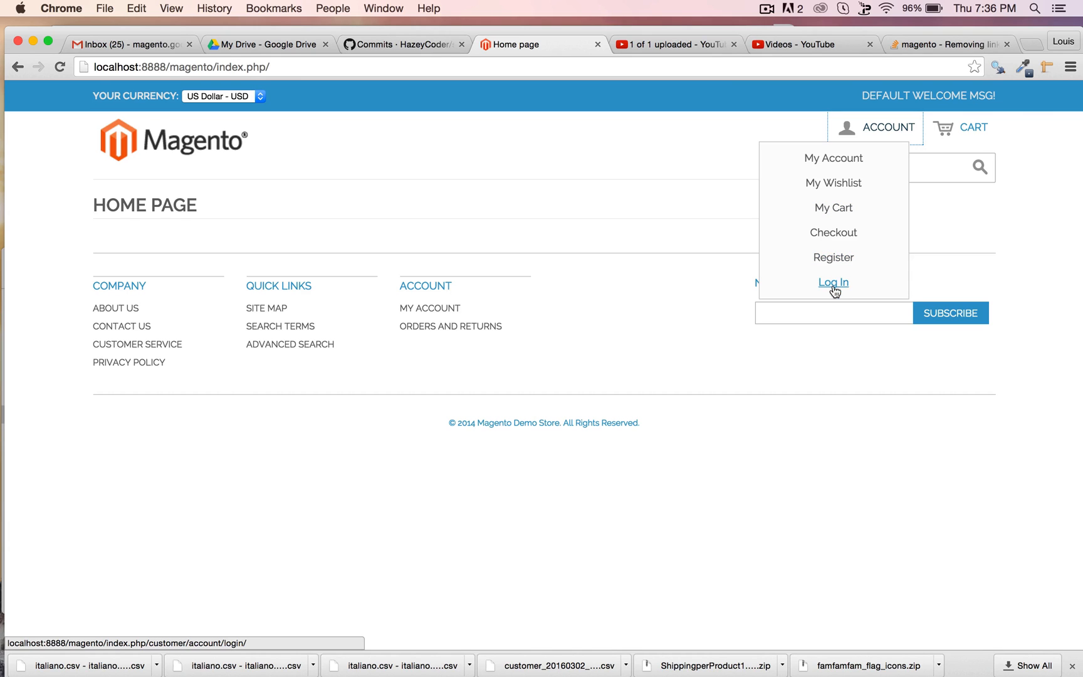
{"action": "mouse_move", "coordinate": [833, 182]}
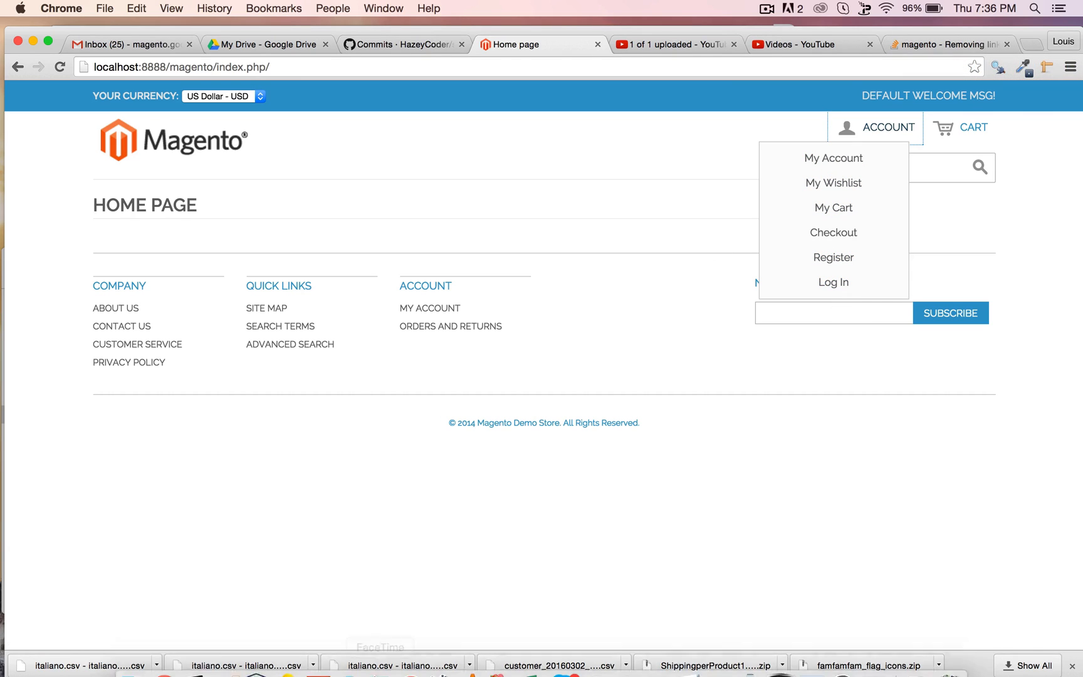
- Expand app > design > frontend > rwd > default > layout in the Project tree
{"action": "left_click", "coordinate": [221, 657]}
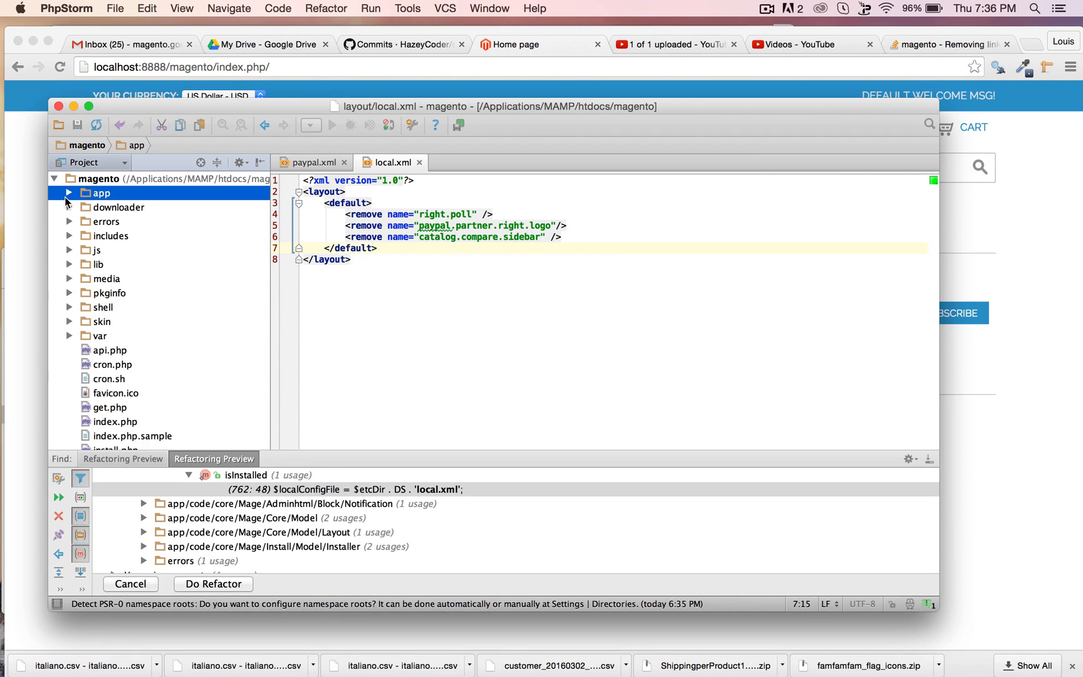
{"action": "left_click", "coordinate": [69, 192]}
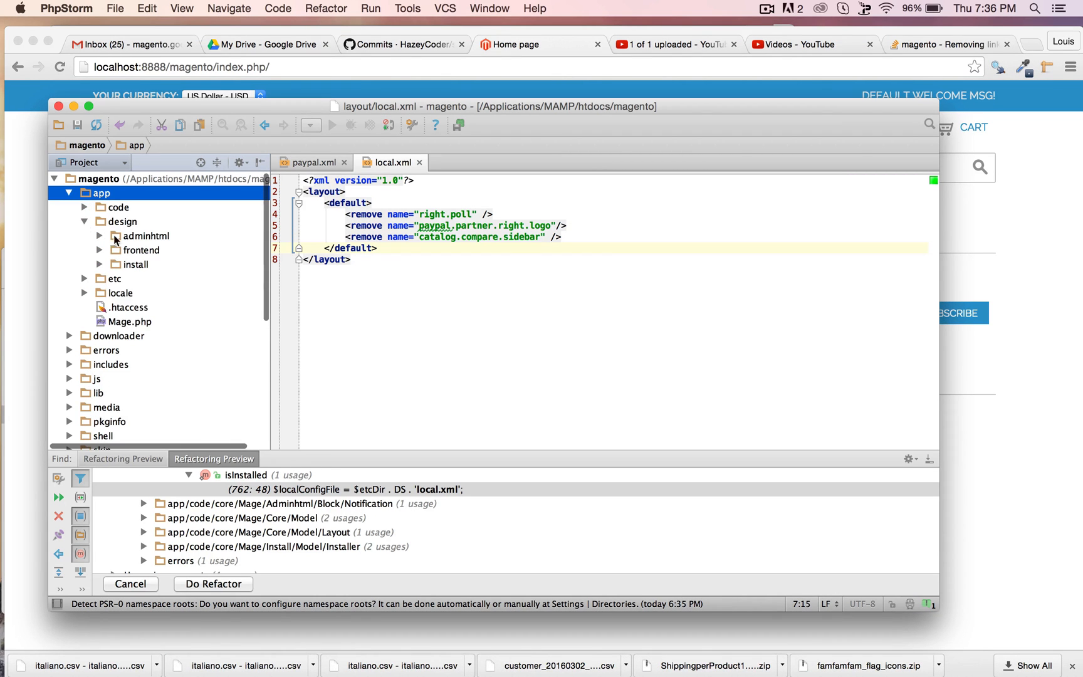
{"action": "left_click", "coordinate": [101, 249]}
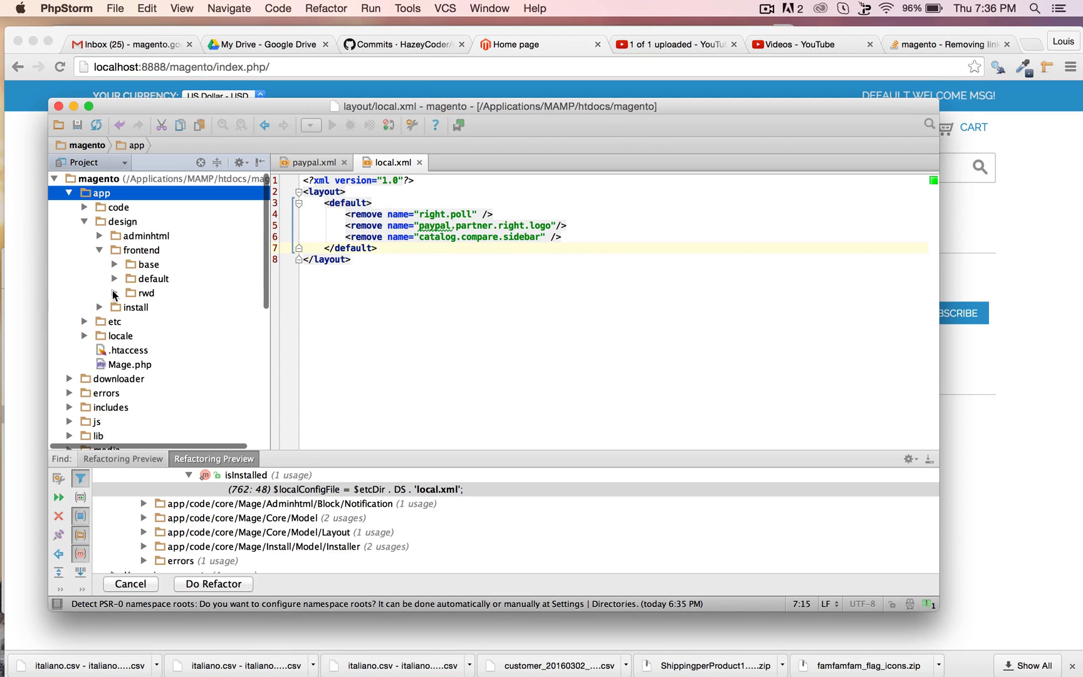
{"action": "left_click", "coordinate": [116, 292]}
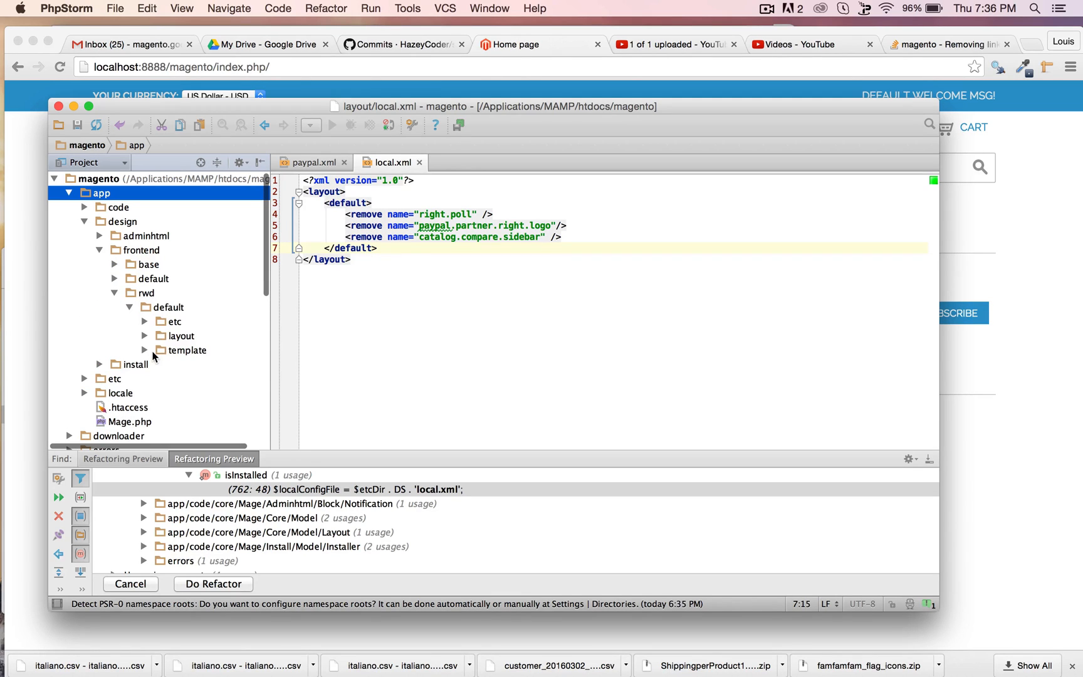
{"action": "left_click", "coordinate": [145, 349]}
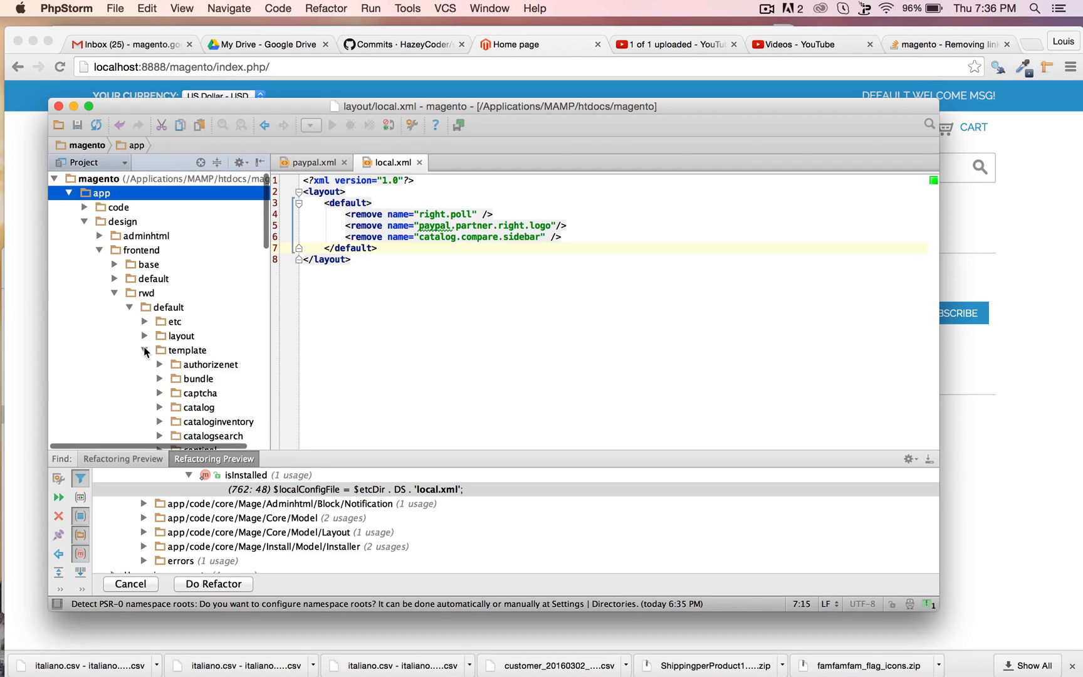
{"action": "left_click", "coordinate": [145, 336]}
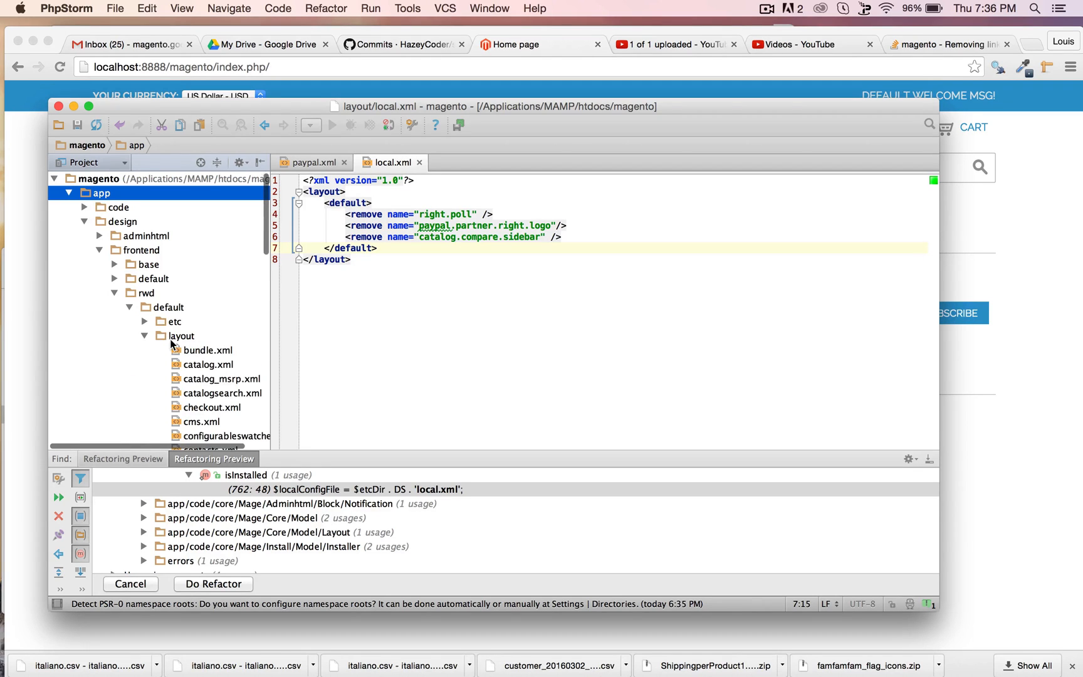
{"action": "scroll", "scroll_direction": "down", "scroll_amount": 3}
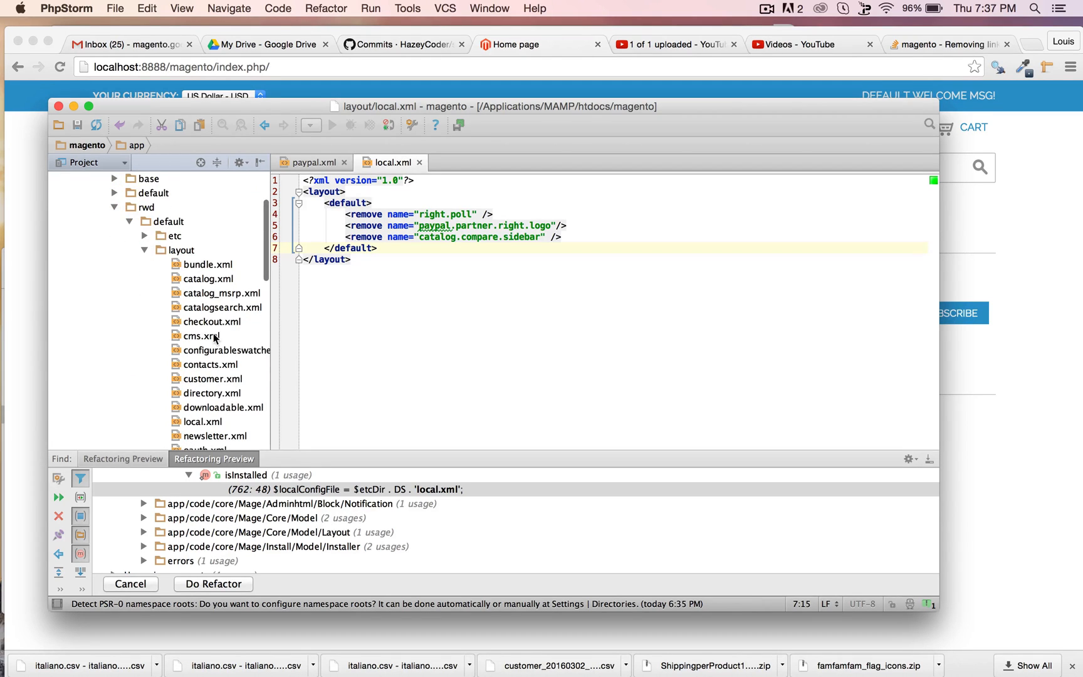
- Open the rwd theme's customer.xml and scroll to the <customer_logged_in> handle
{"action": "double_click", "coordinate": [213, 378]}
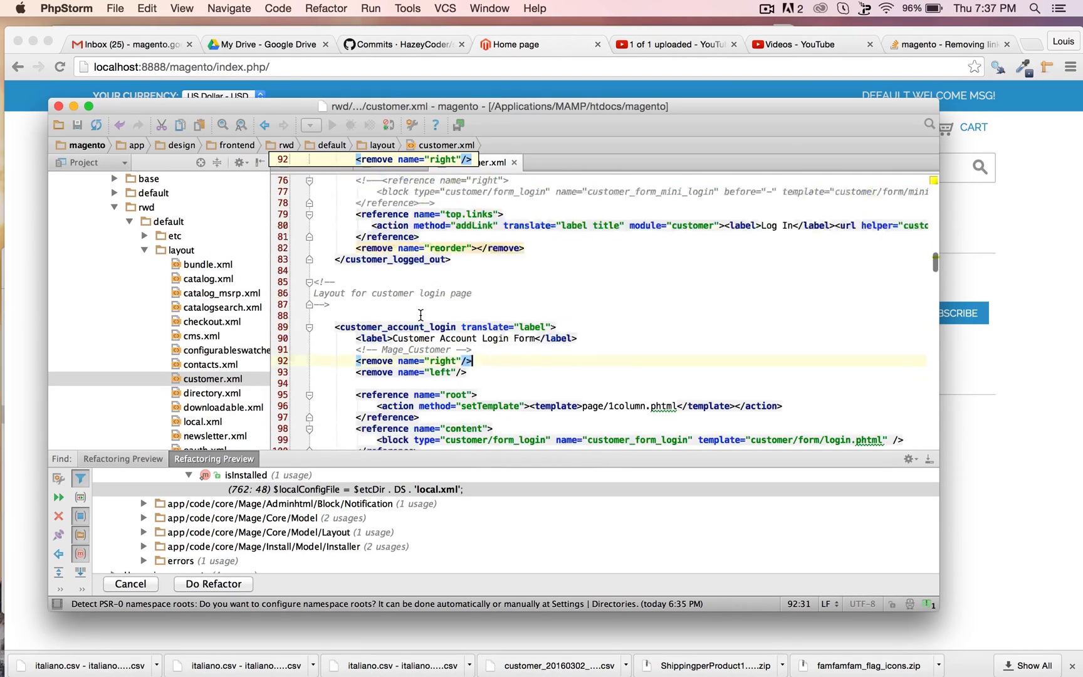
{"action": "scroll", "scroll_direction": "up", "scroll_amount": 3}
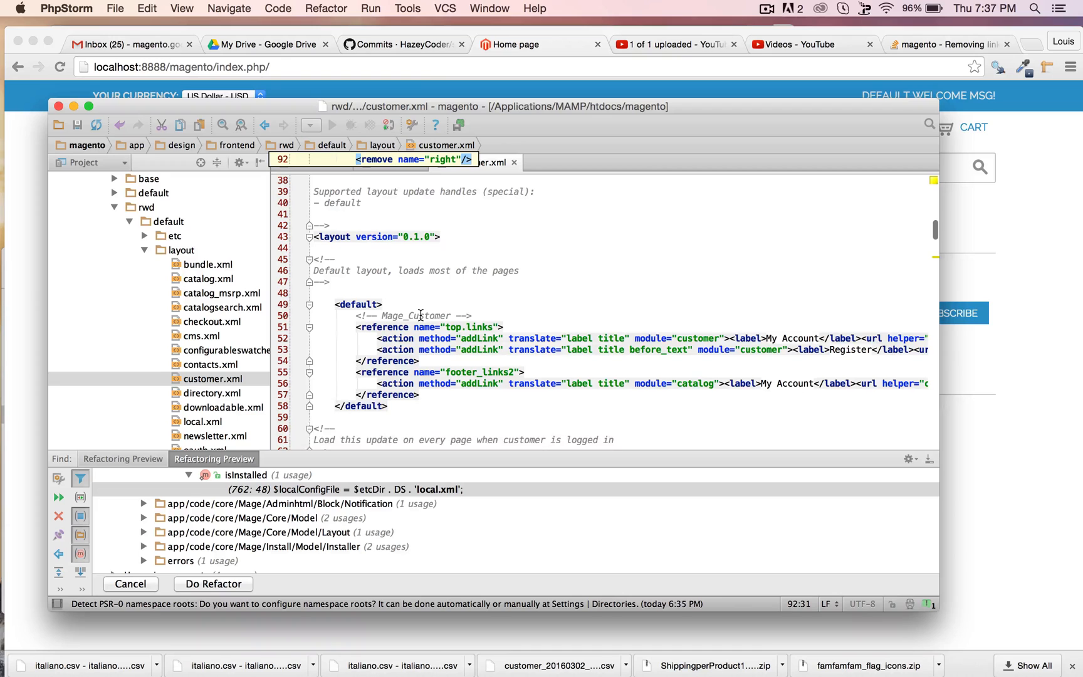
{"action": "scroll", "scroll_direction": "down", "scroll_amount": 3}
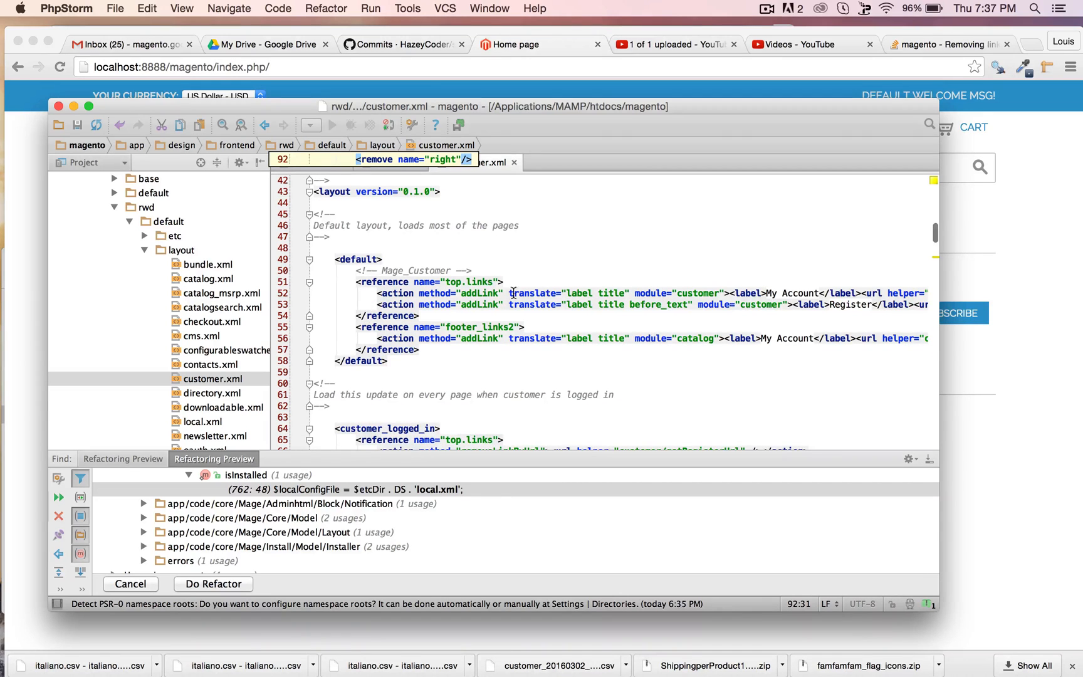
{"action": "scroll", "scroll_direction": "right", "scroll_amount": 3}
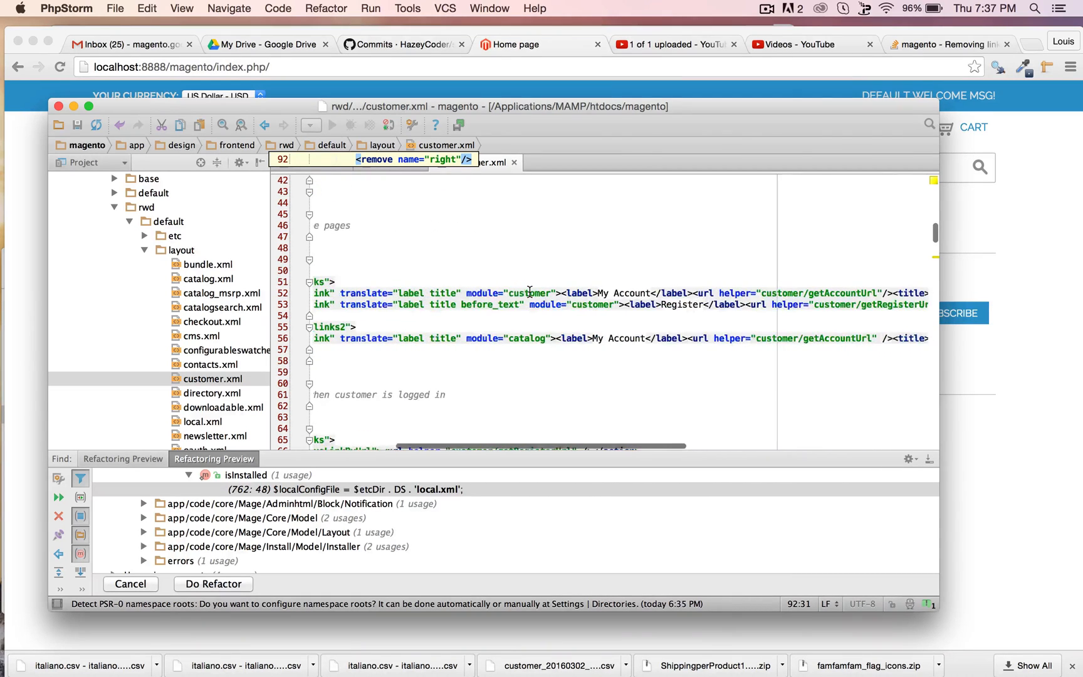
{"action": "scroll", "scroll_direction": "right", "scroll_amount": 3}
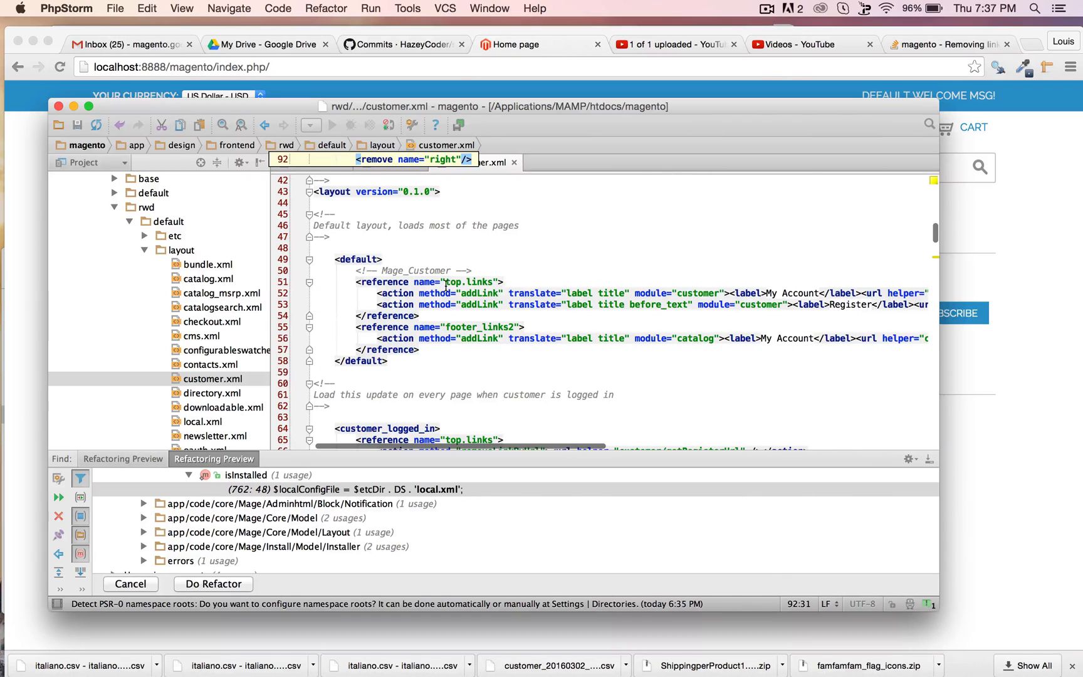
{"action": "scroll", "scroll_direction": "down", "scroll_amount": 3}
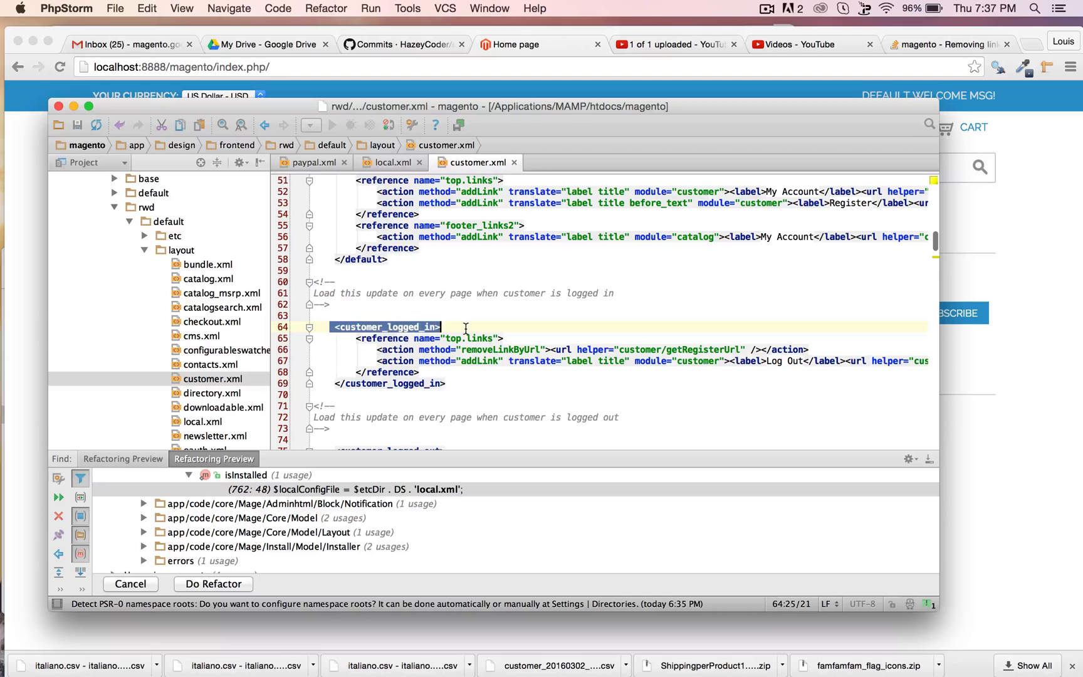
{"action": "scroll", "scroll_direction": "down", "scroll_amount": 3}
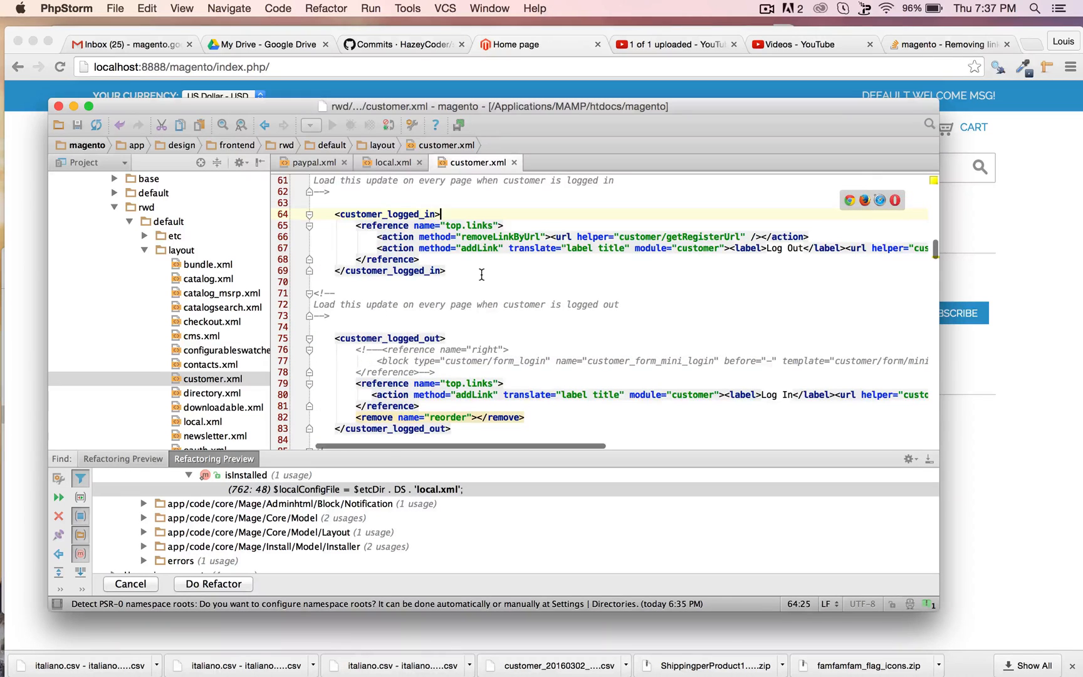
- Scroll to <customer_logged_out> and put the caret on the Log In addLink line
{"action": "scroll", "scroll_direction": "down", "scroll_amount": 3}
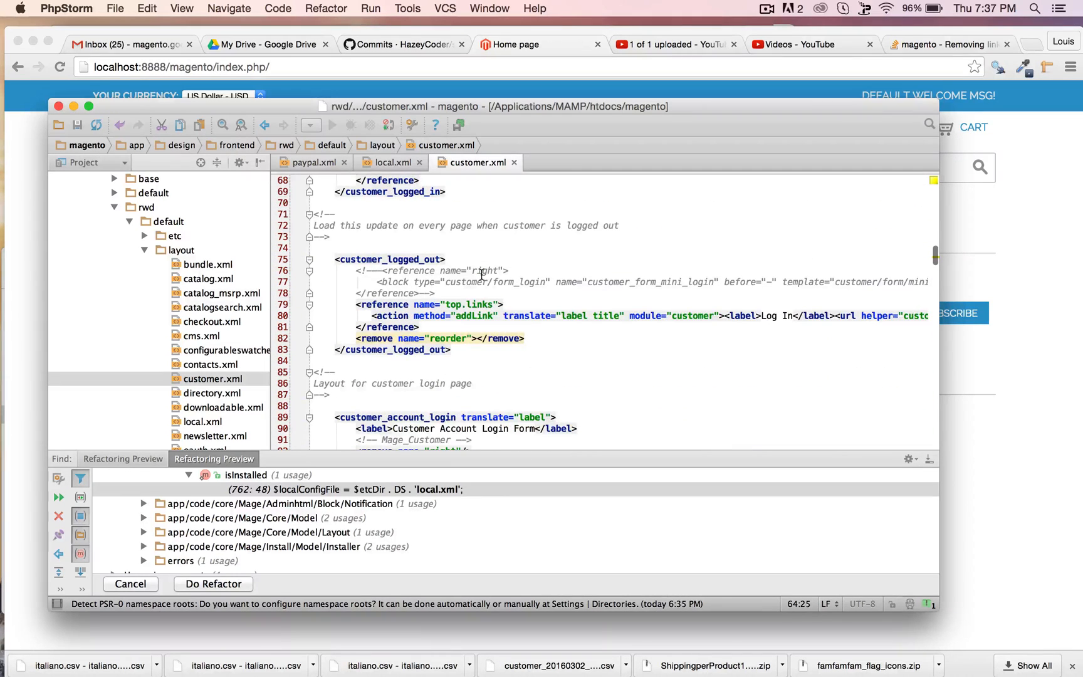
{"action": "scroll", "scroll_direction": "down", "scroll_amount": 3}
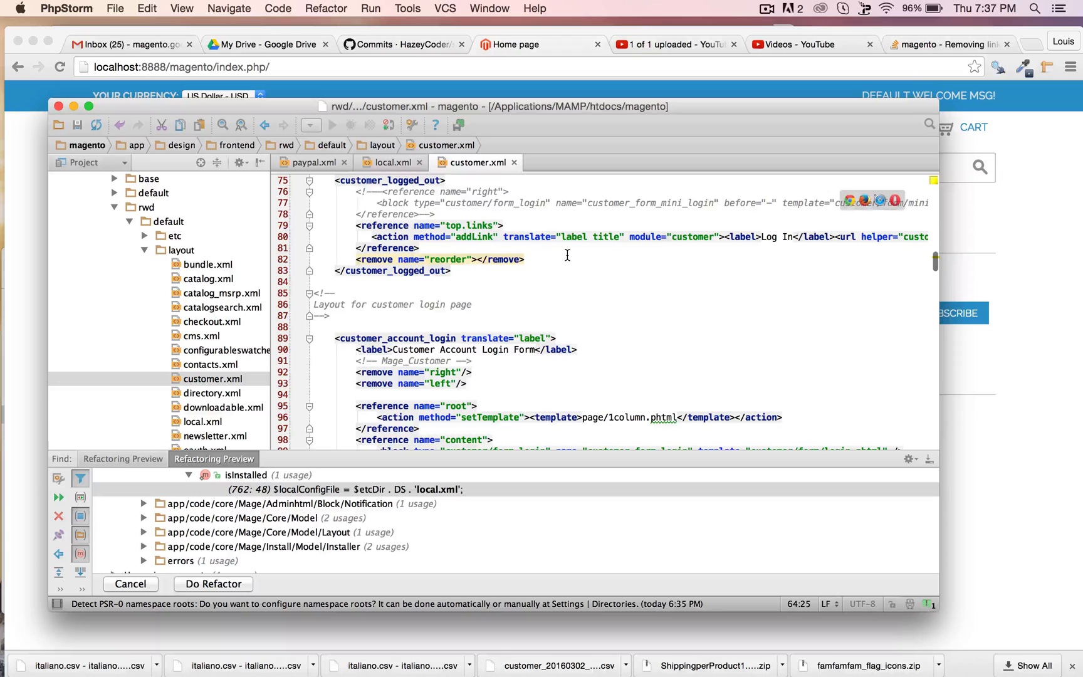
{"action": "left_click", "coordinate": [366, 236]}
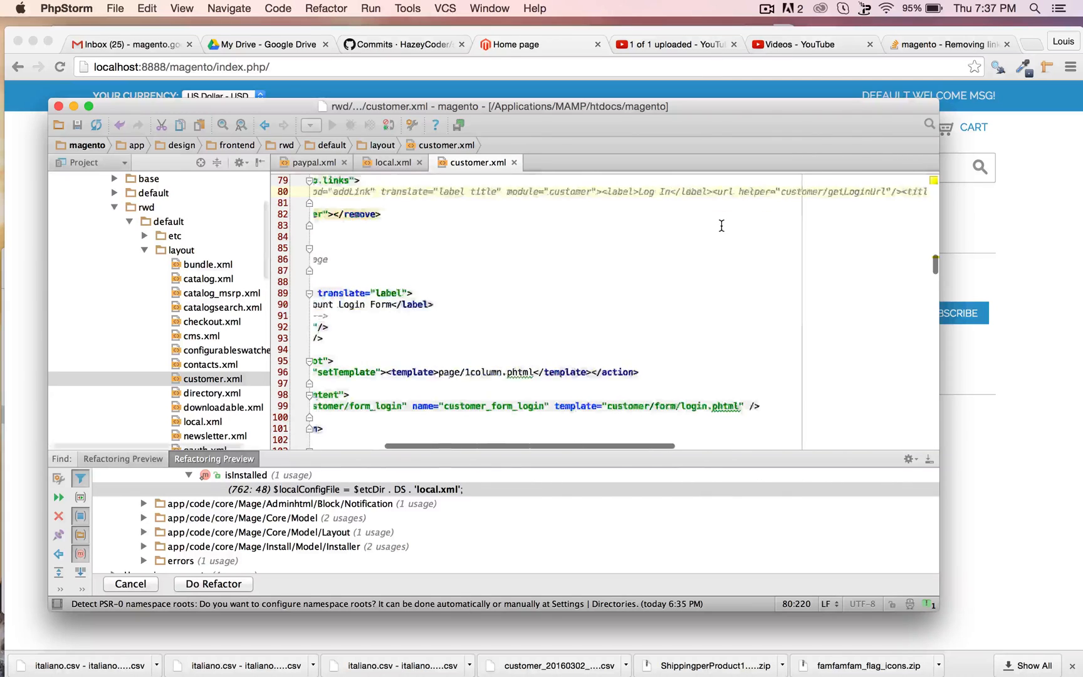
{"action": "scroll", "scroll_direction": "up", "scroll_amount": 3}
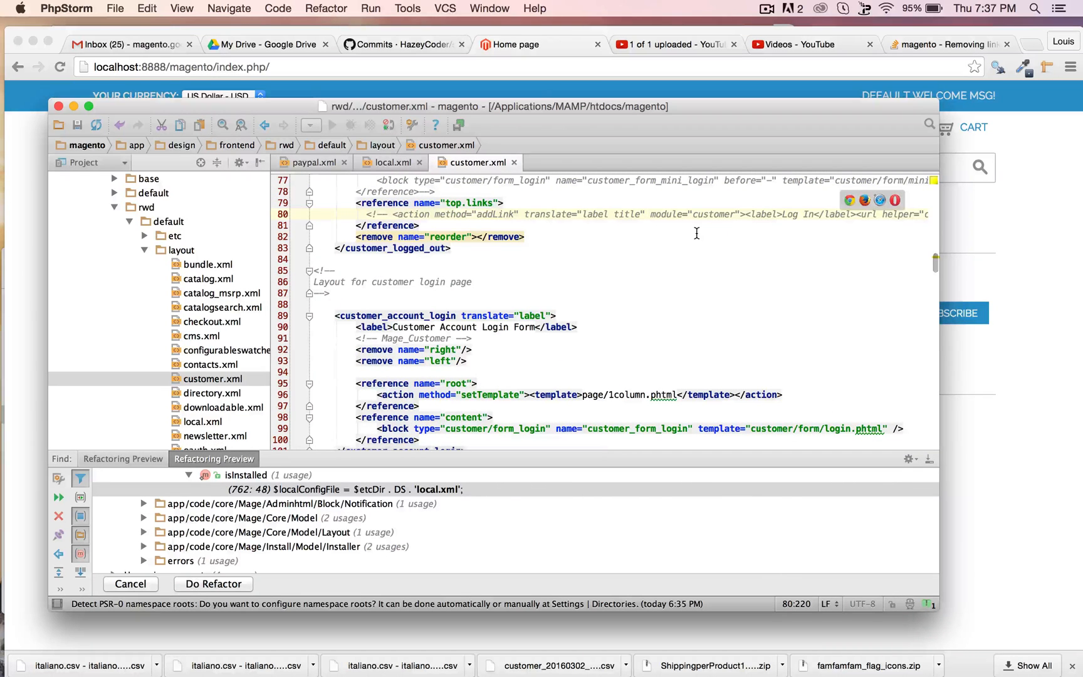
{"action": "scroll", "scroll_direction": "down", "scroll_amount": 3}
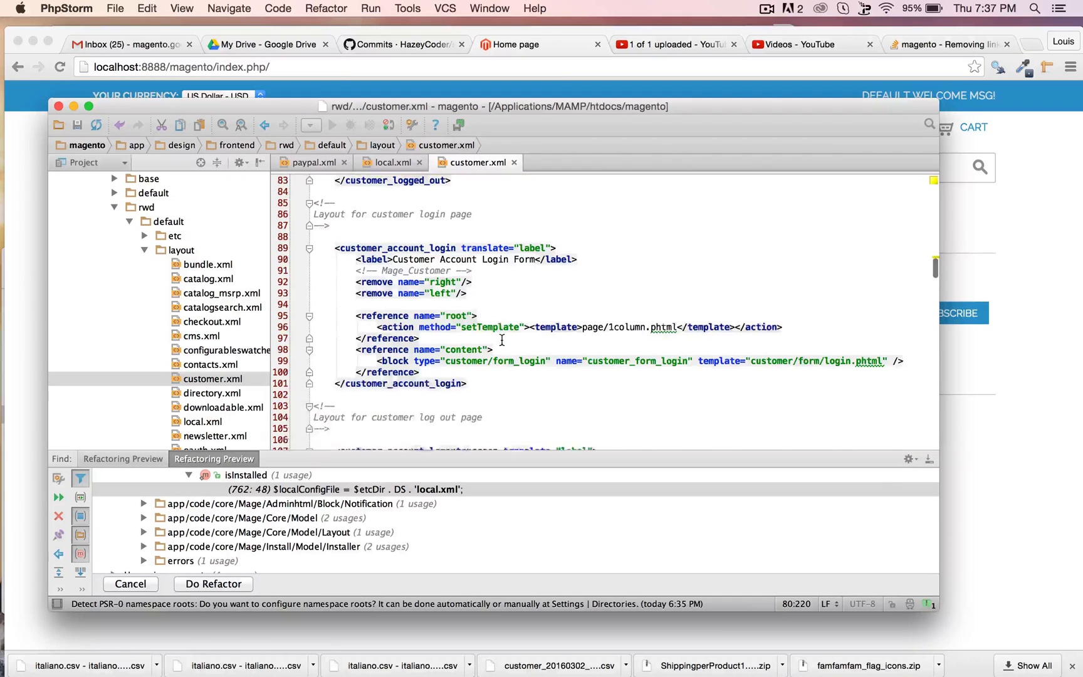
{"action": "scroll", "scroll_direction": "down", "scroll_amount": 3}
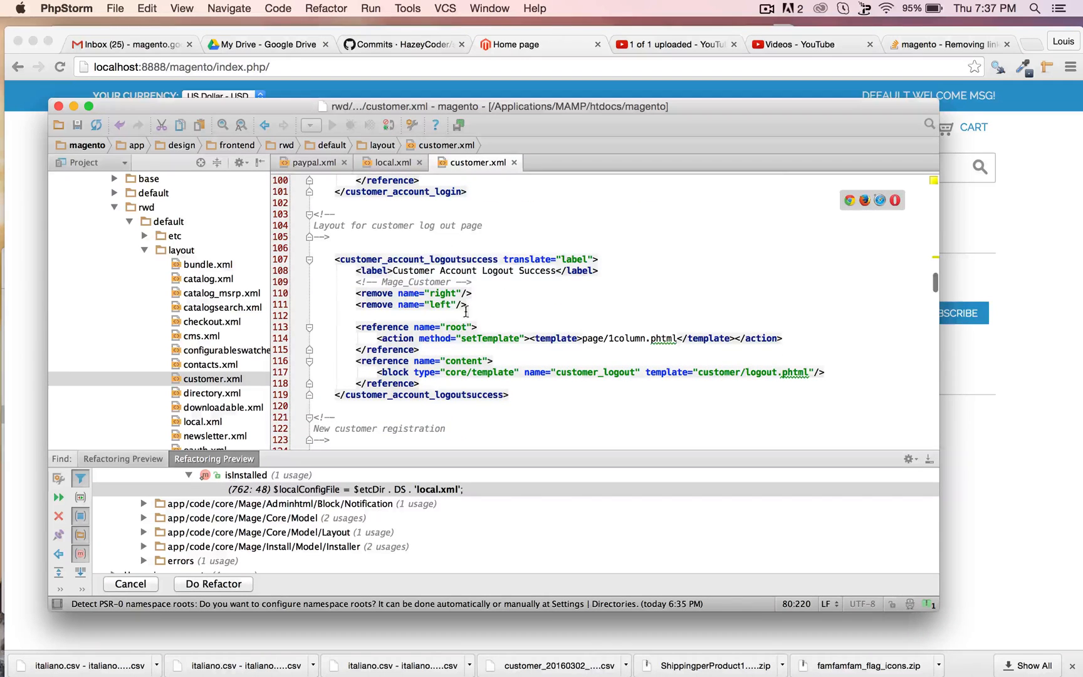
{"action": "scroll", "scroll_direction": "down", "scroll_amount": 3}
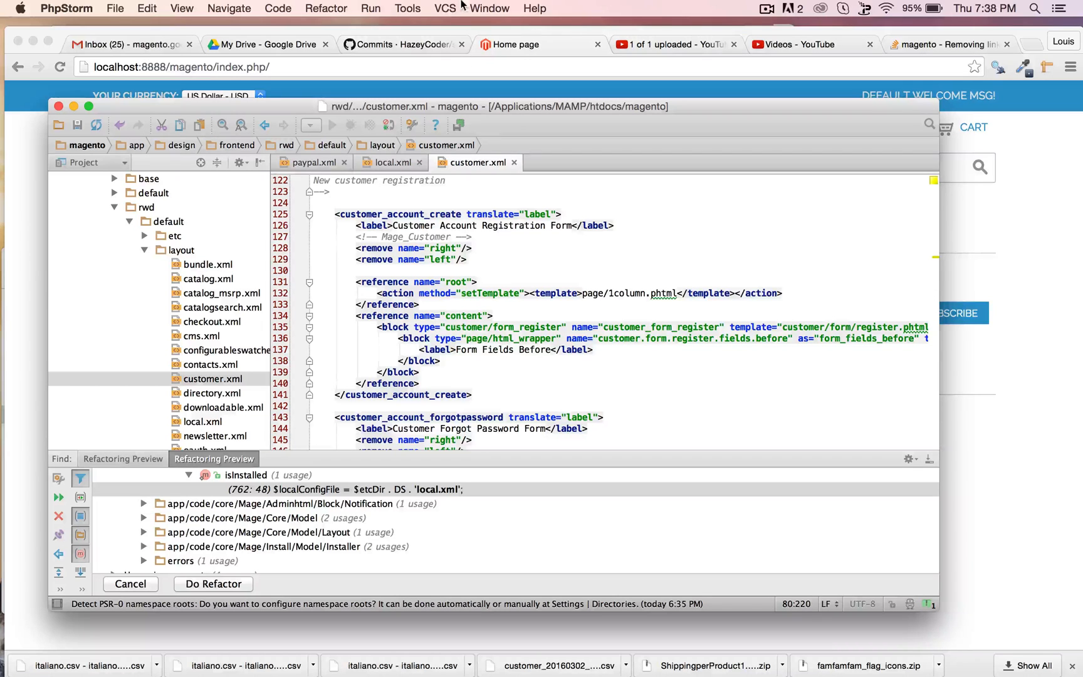
{"action": "scroll", "scroll_direction": "up", "scroll_amount": 3}
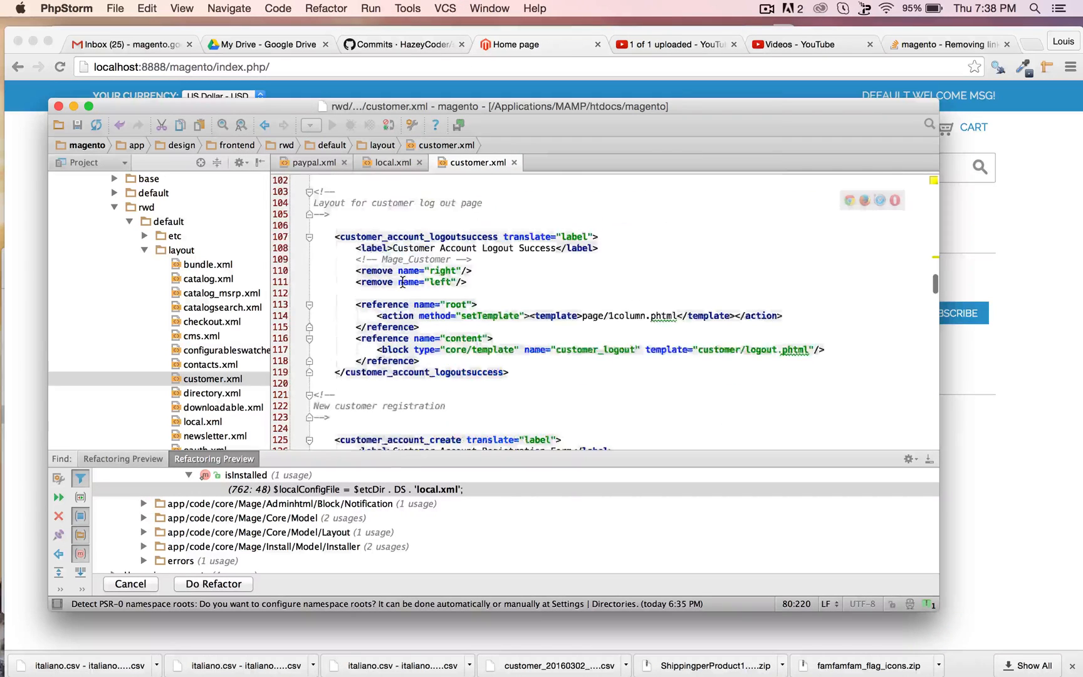
{"action": "scroll", "scroll_direction": "up", "scroll_amount": 3}
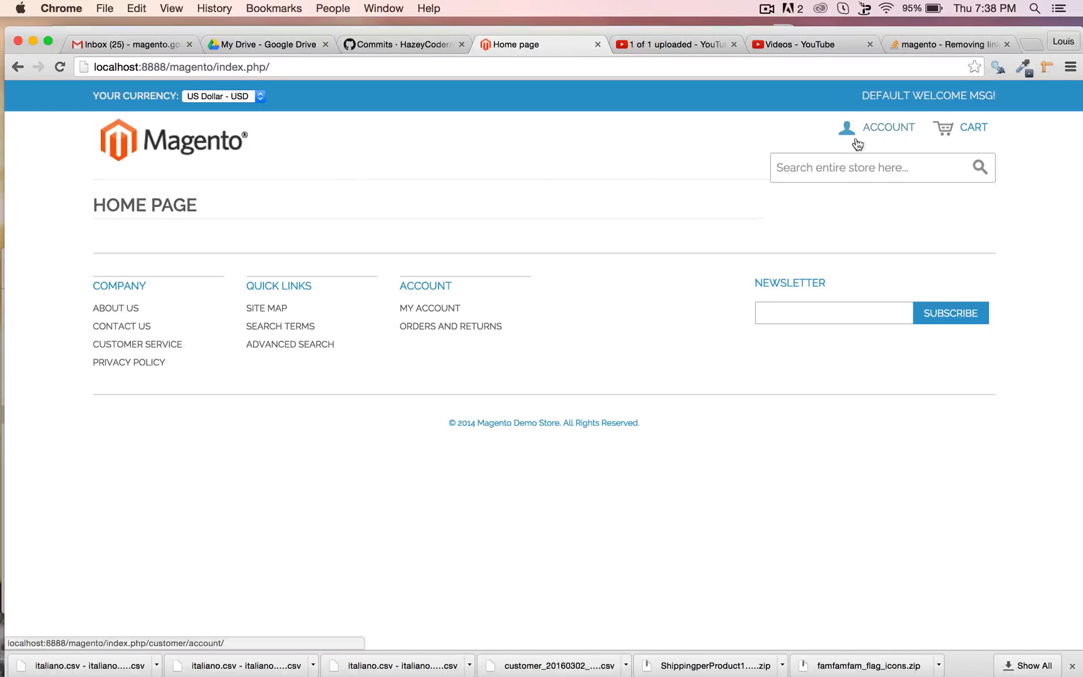
{"action": "left_click", "coordinate": [888, 128]}
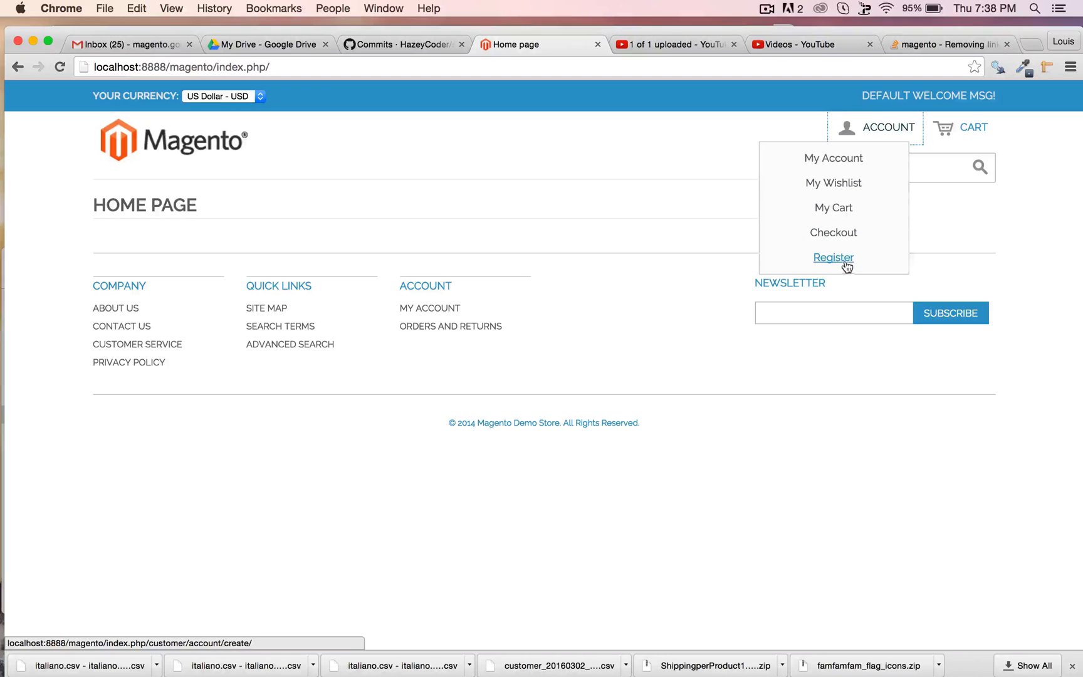
{"action": "mouse_move", "coordinate": [833, 232]}
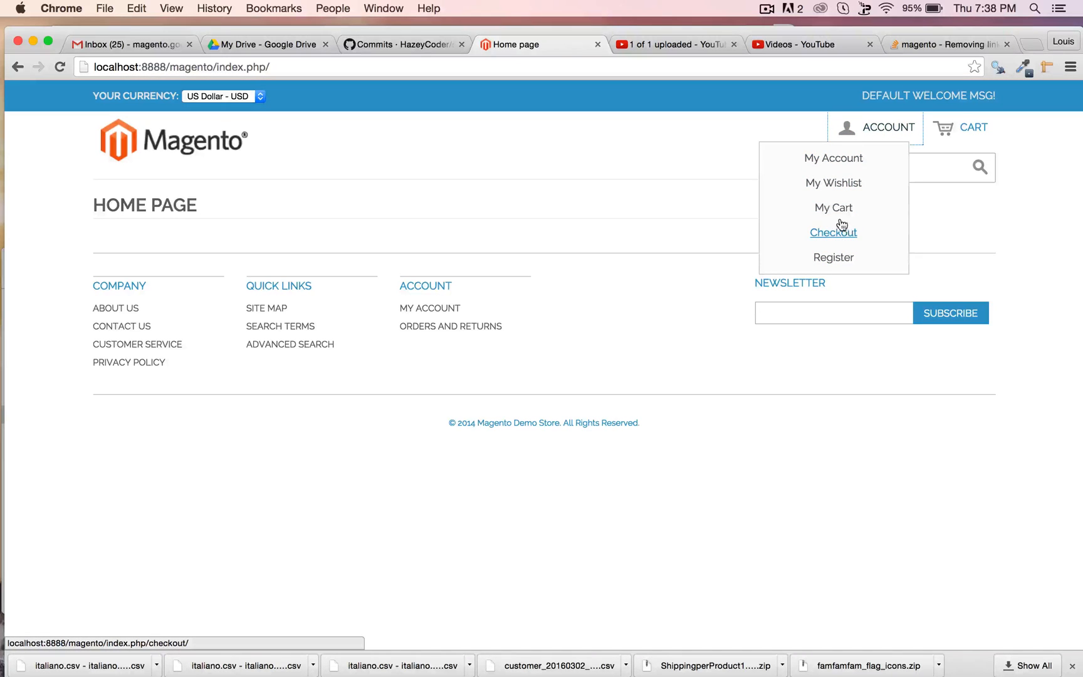
{"action": "mouse_move", "coordinate": [618, 181]}
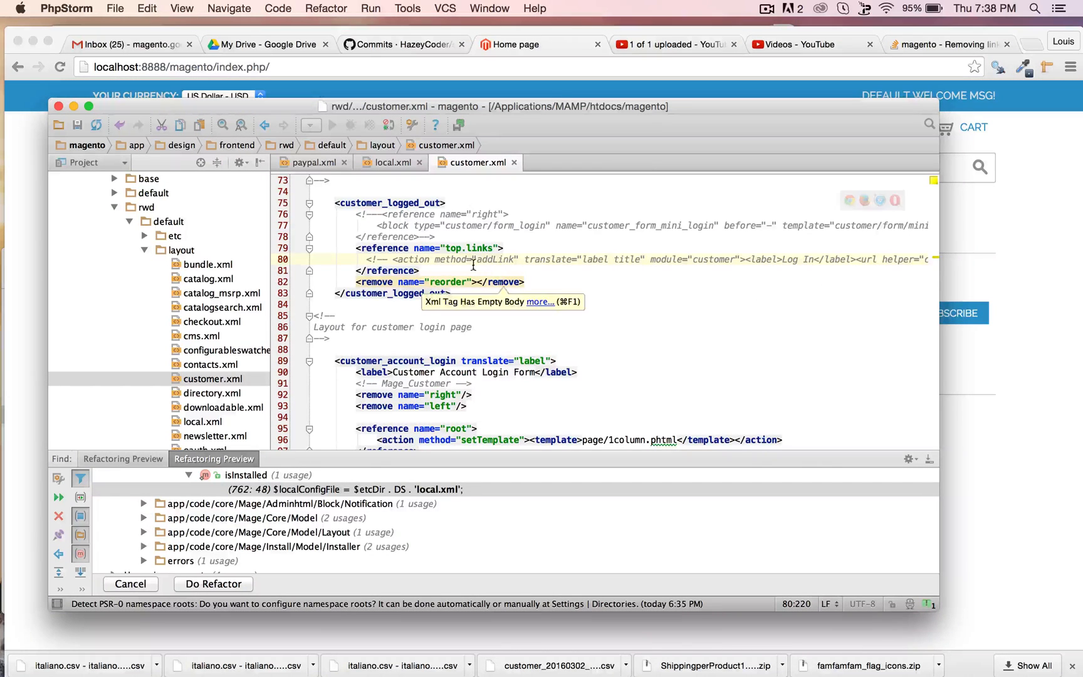
{"action": "mouse_move", "coordinate": [527, 245]}
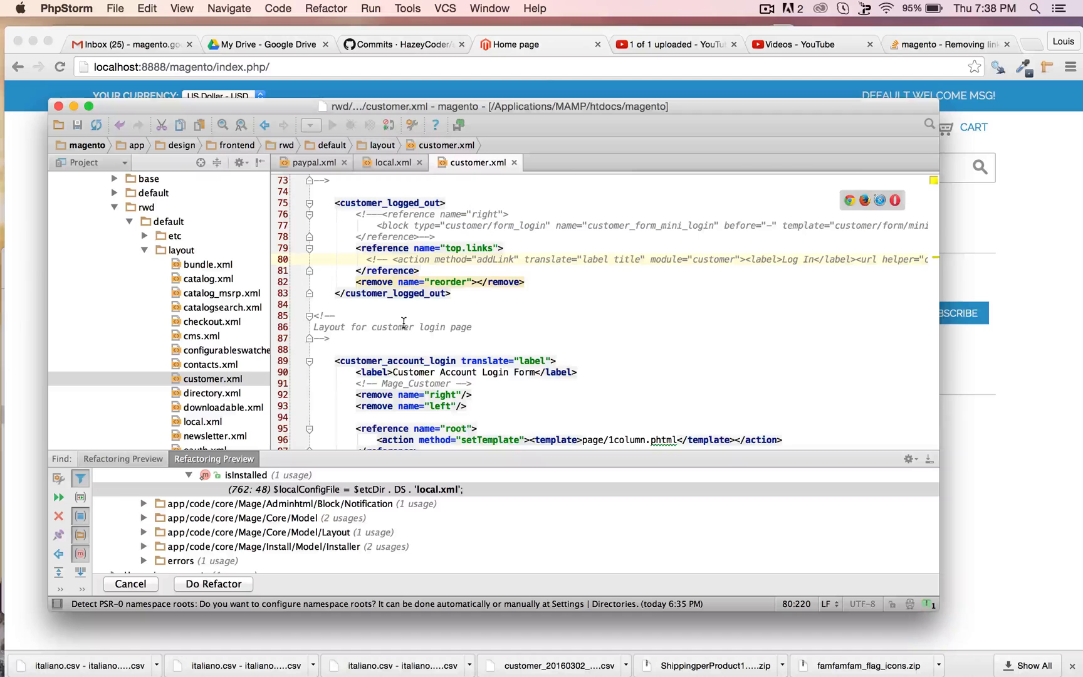
- Mark the removeLinkByUrl Register rule in <customer_logged_in> for commenting out
{"action": "scroll", "scroll_direction": "up", "scroll_amount": 3}
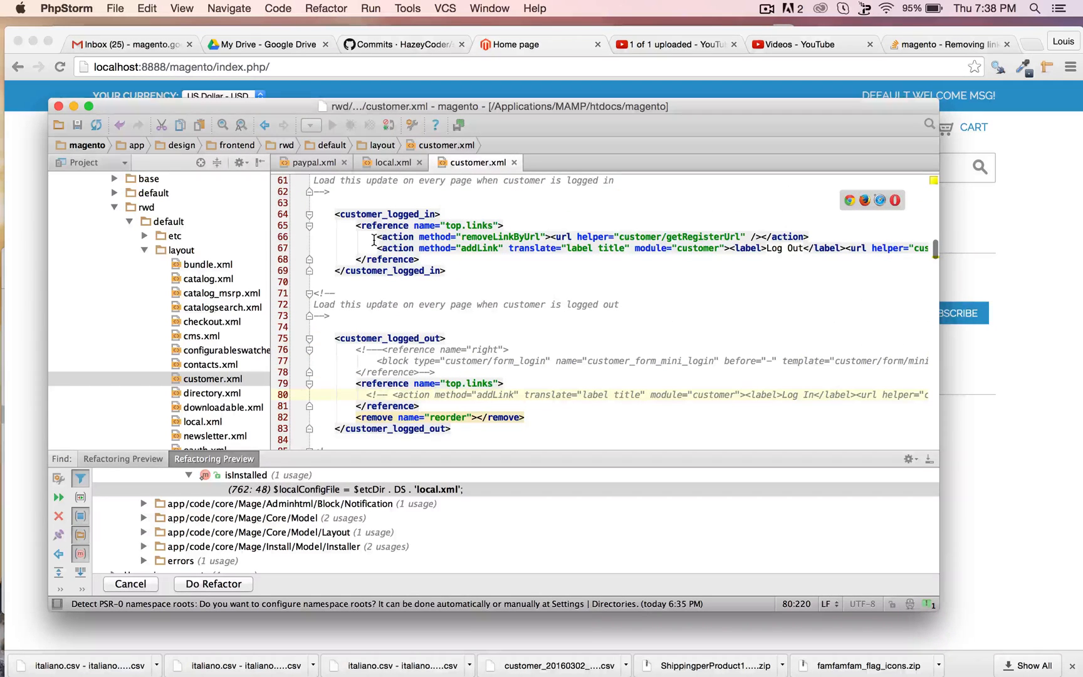
{"action": "left_click", "coordinate": [376, 237]}
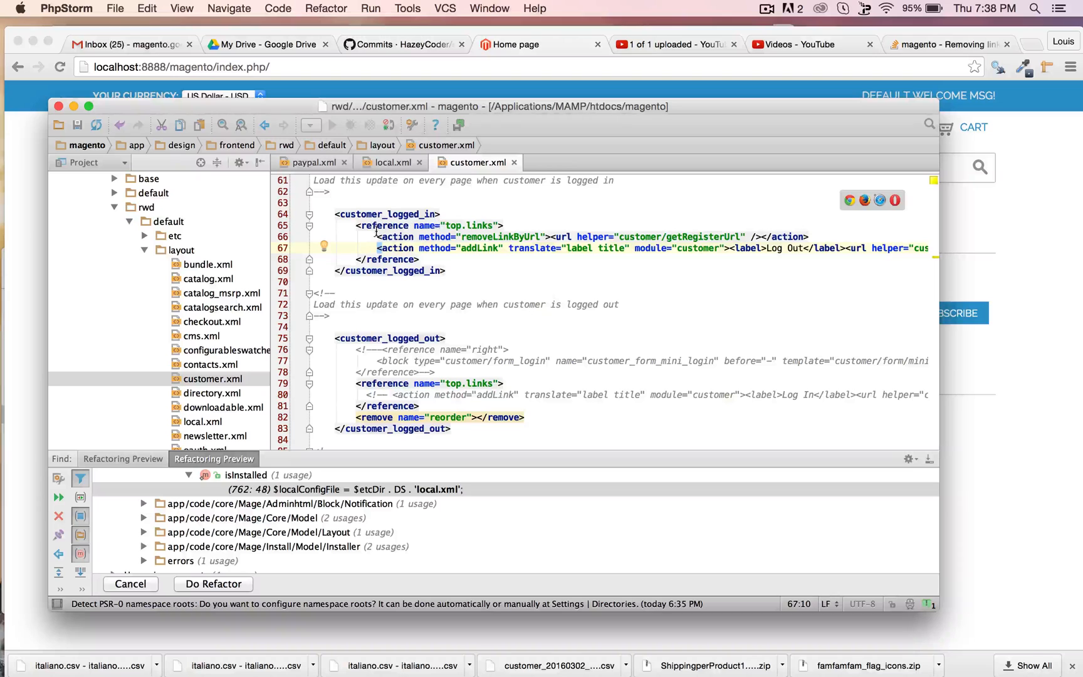
{"action": "left_click", "coordinate": [373, 236]}
{"action": "type", "text": "<!-- "}
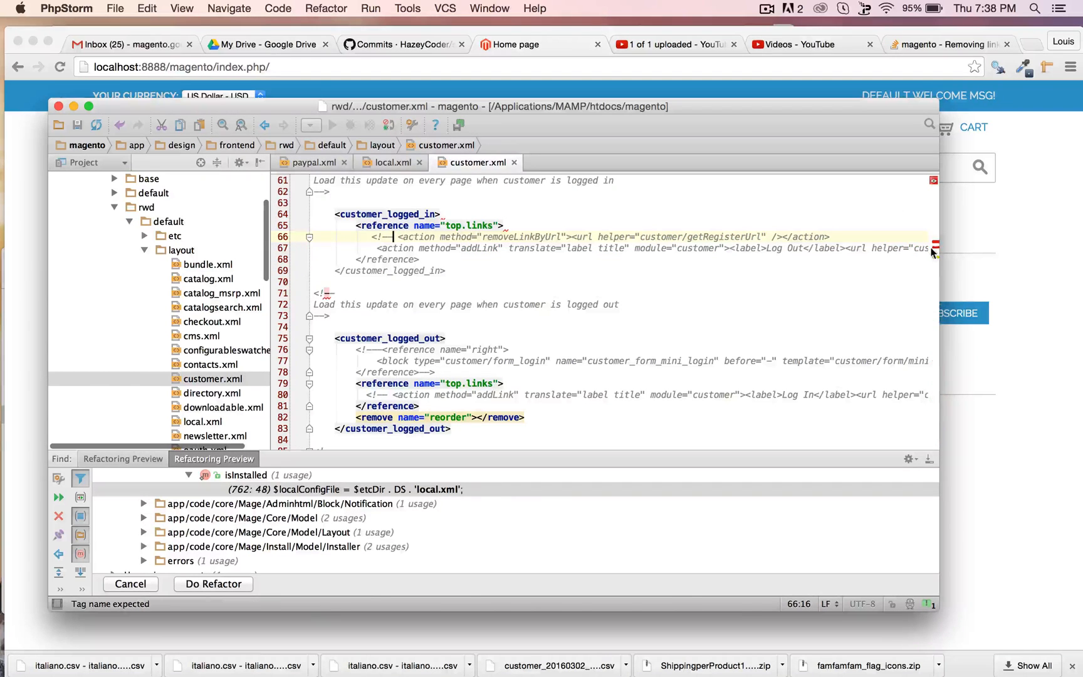
{"action": "left_click", "coordinate": [836, 236]}
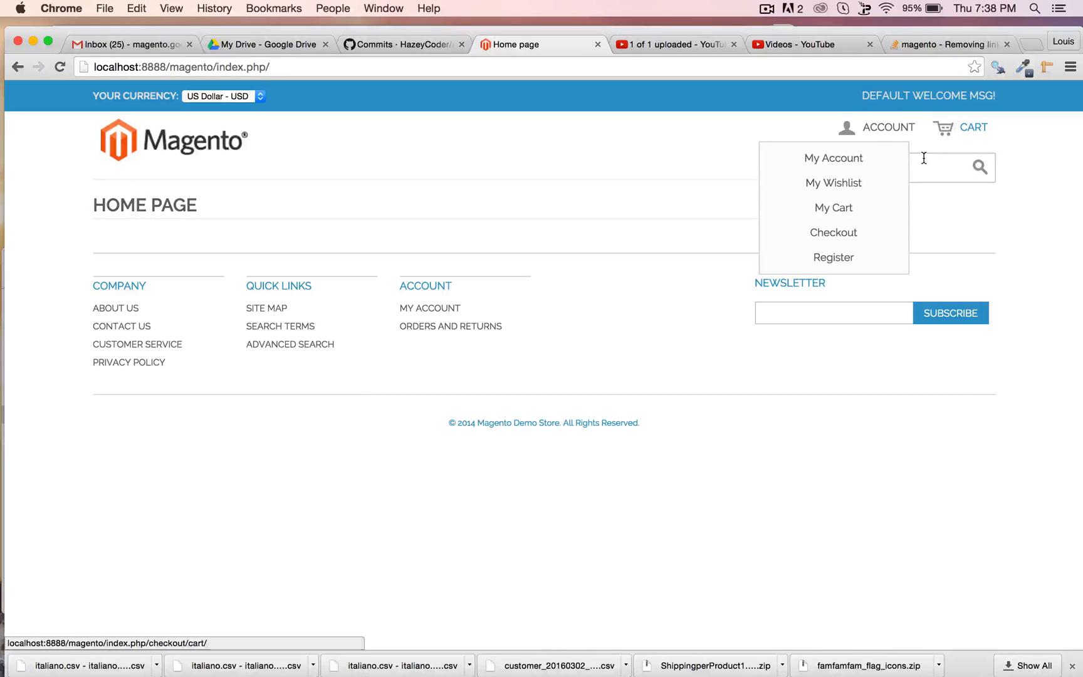
{"action": "mouse_move", "coordinate": [881, 136]}
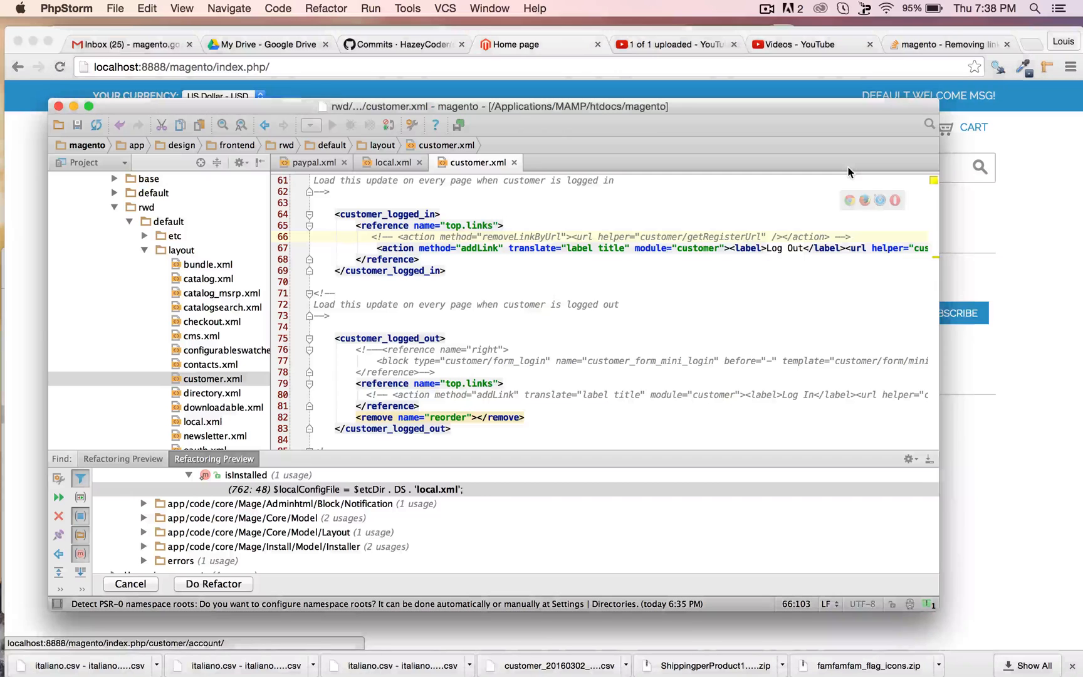
- Return to customer.xml and scroll right along the Log In addLink line
{"action": "left_click", "coordinate": [391, 394]}
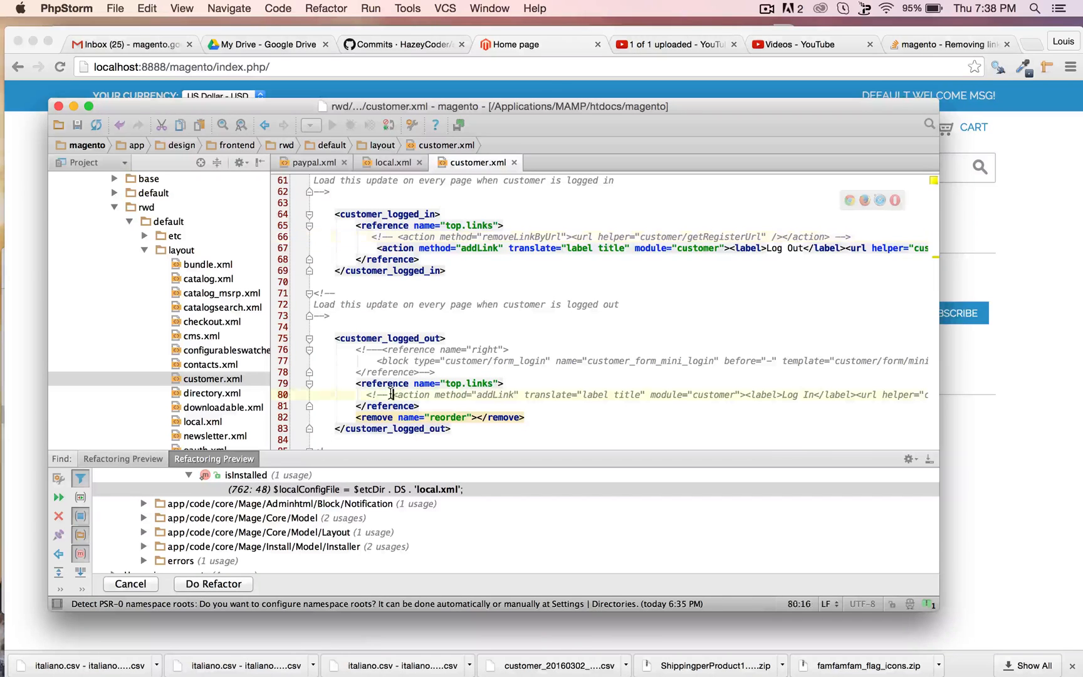
{"action": "scroll", "scroll_direction": "right", "scroll_amount": 3}
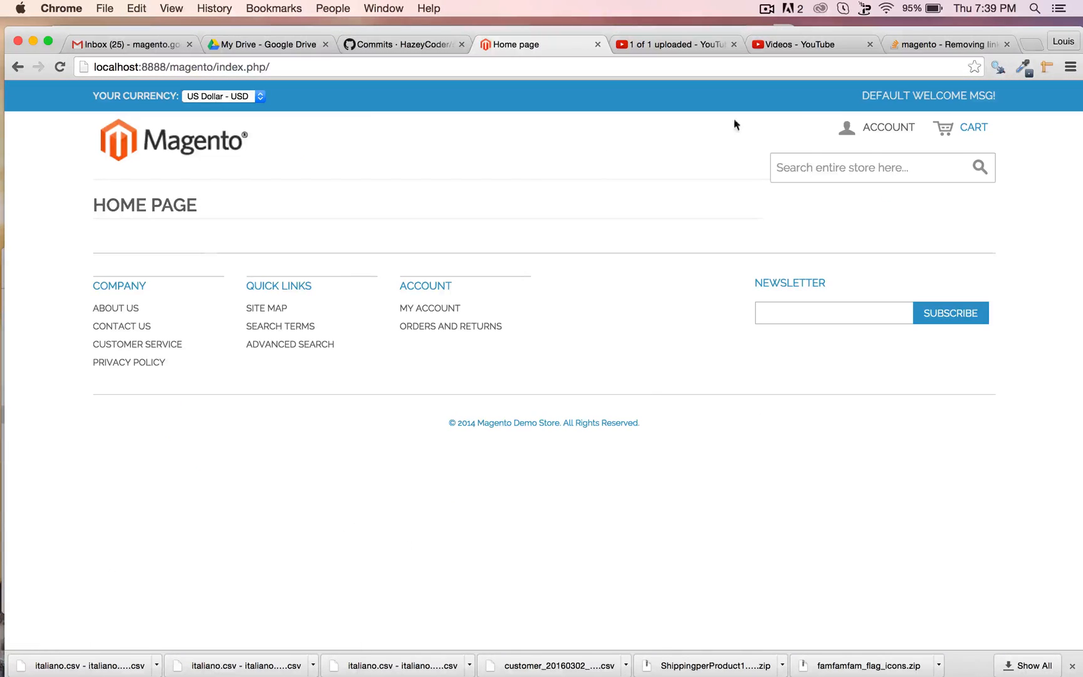
- Sign in to the store and confirm the account dropdown lists Register alongside Log Out
{"action": "left_click", "coordinate": [889, 127]}
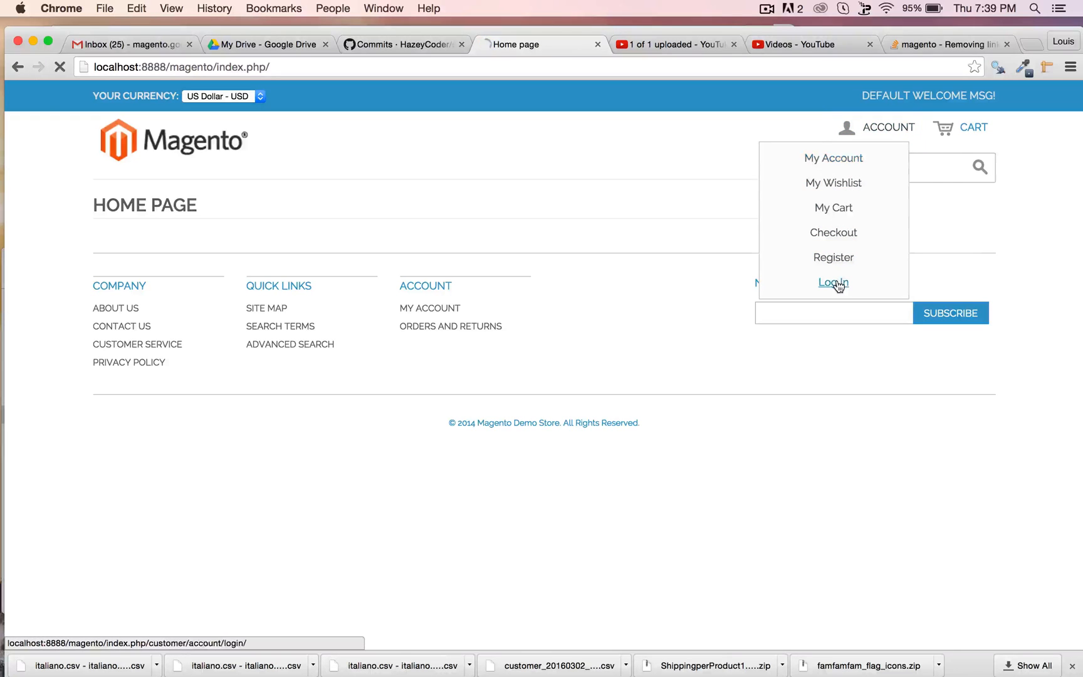
{"action": "left_click", "coordinate": [833, 282]}
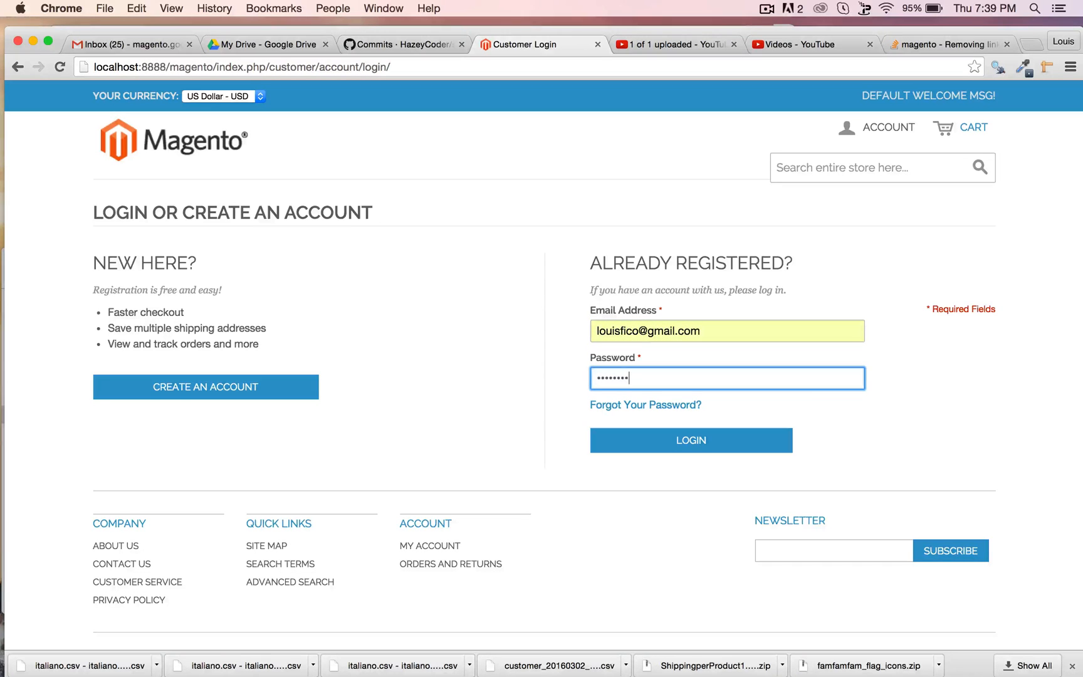
{"action": "left_click", "coordinate": [689, 440]}
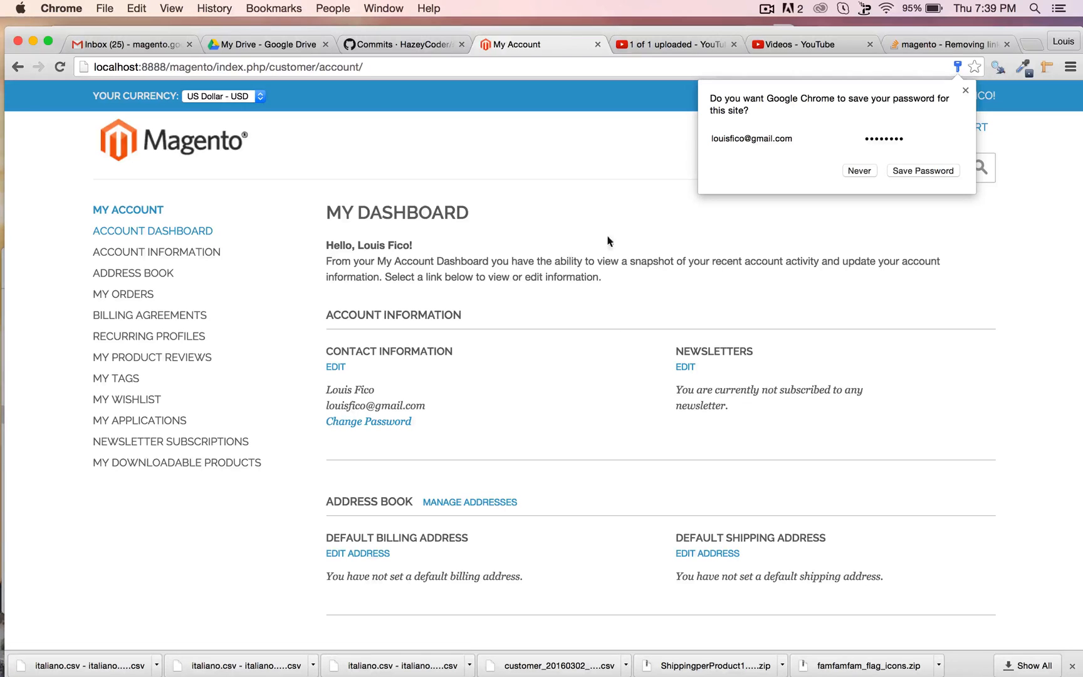
{"action": "mouse_move", "coordinate": [905, 169]}
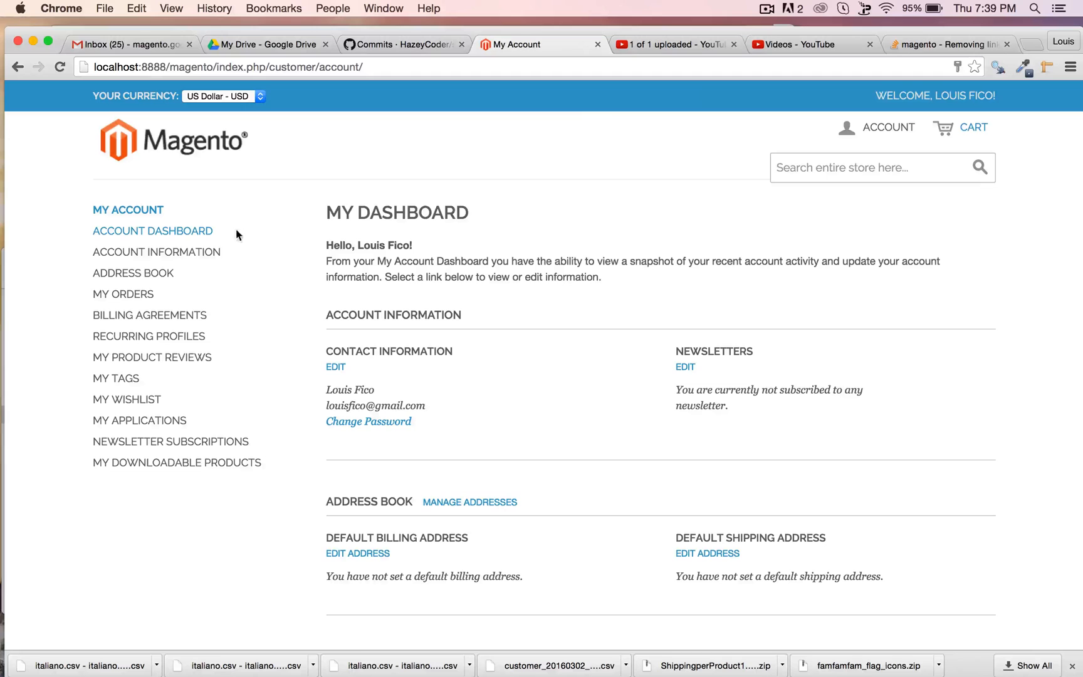
{"action": "mouse_move", "coordinate": [421, 232]}
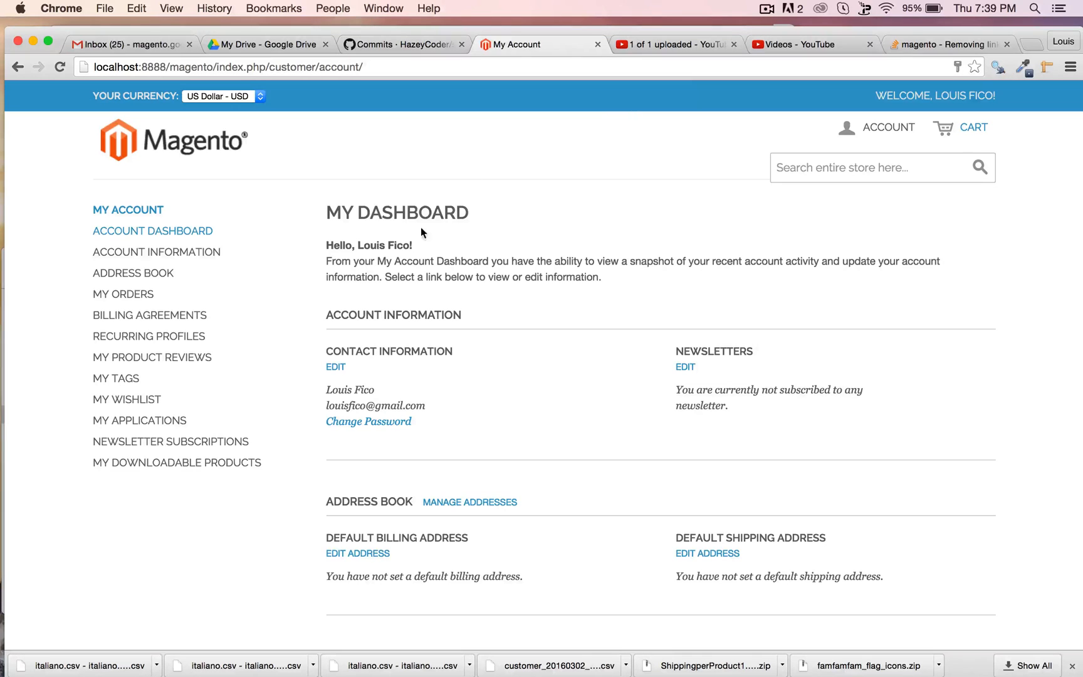
{"action": "left_click", "coordinate": [889, 127]}
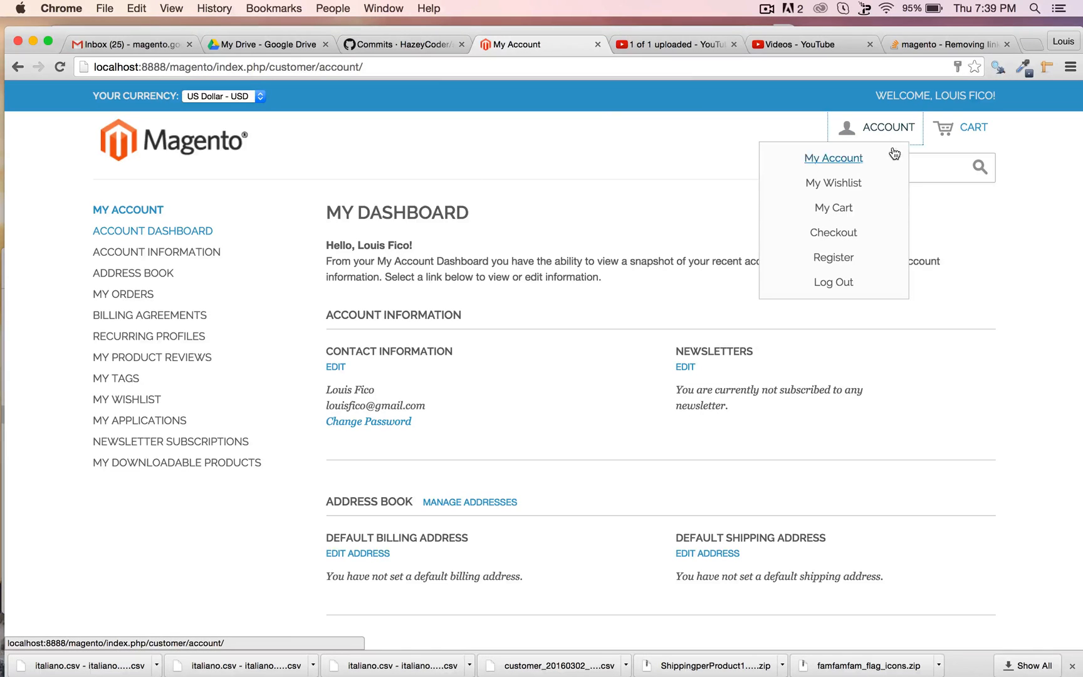
{"action": "mouse_move", "coordinate": [906, 22]}
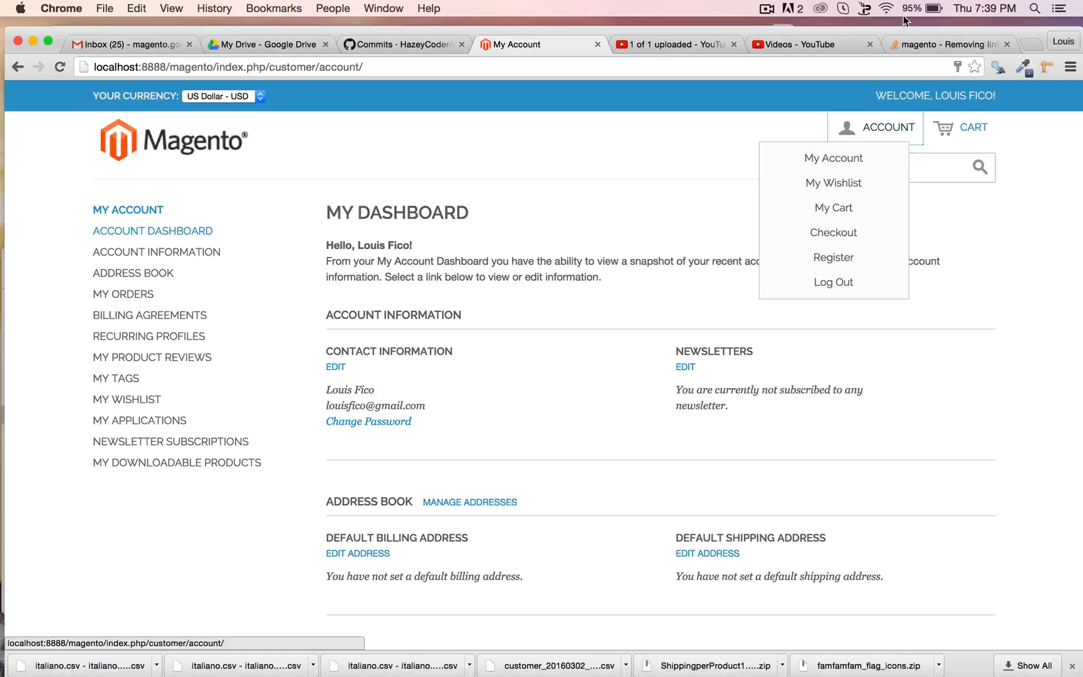
{"action": "left_click", "coordinate": [226, 656]}
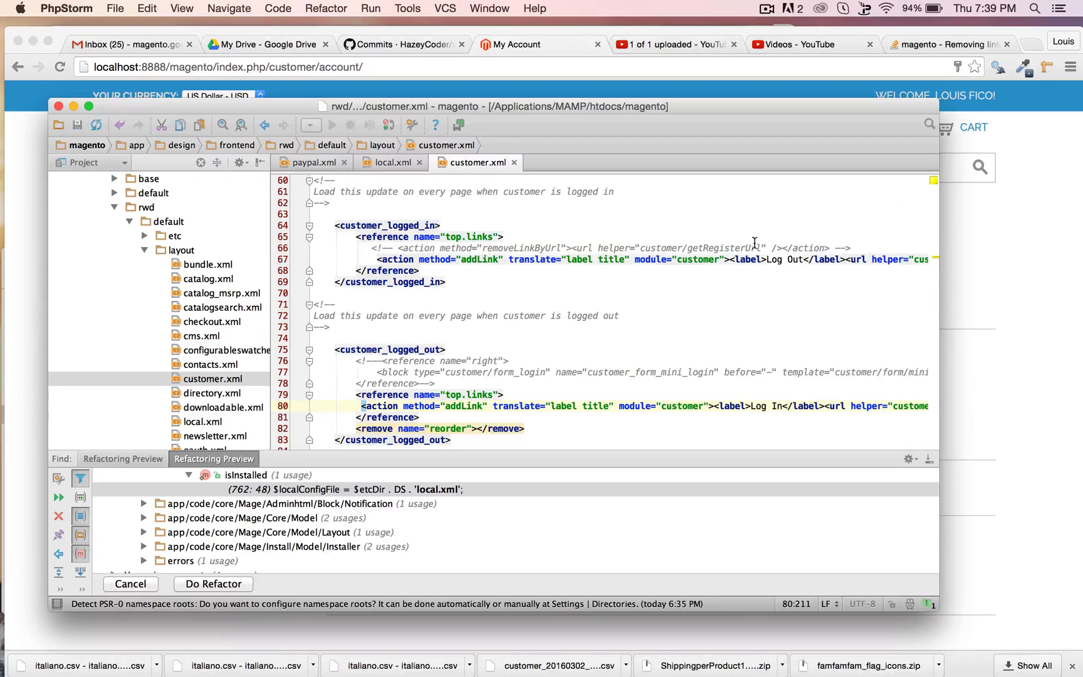
- Select getRegisterUrl in customer.xml and scroll to its Register addLink entry
{"action": "left_click", "coordinate": [639, 259]}
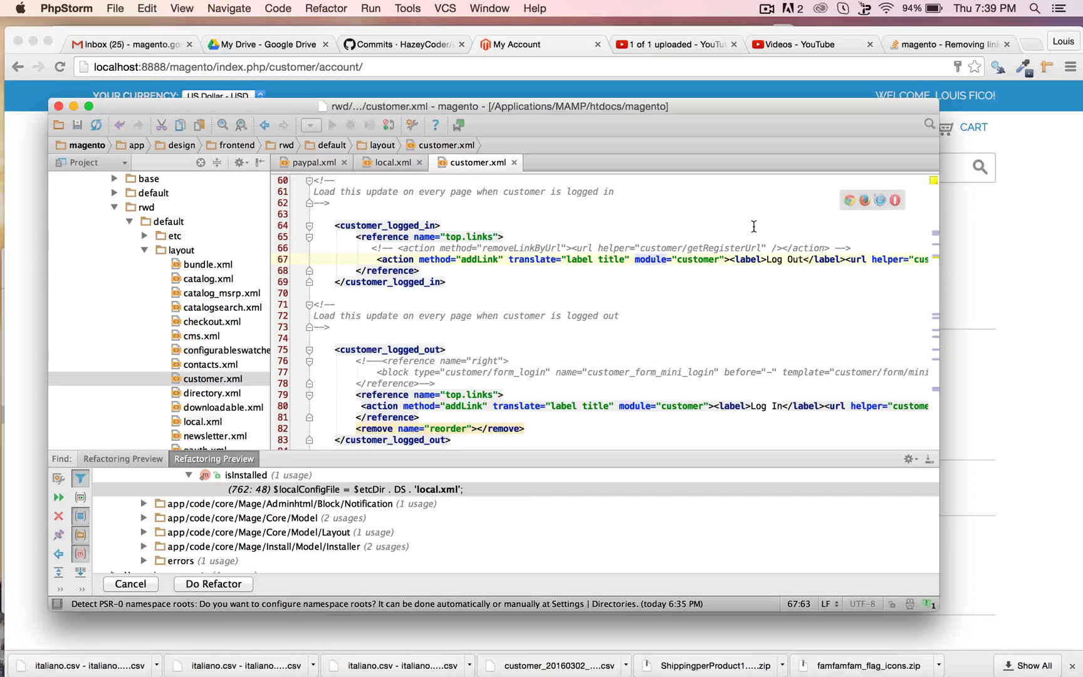
{"action": "double_click", "coordinate": [731, 248]}
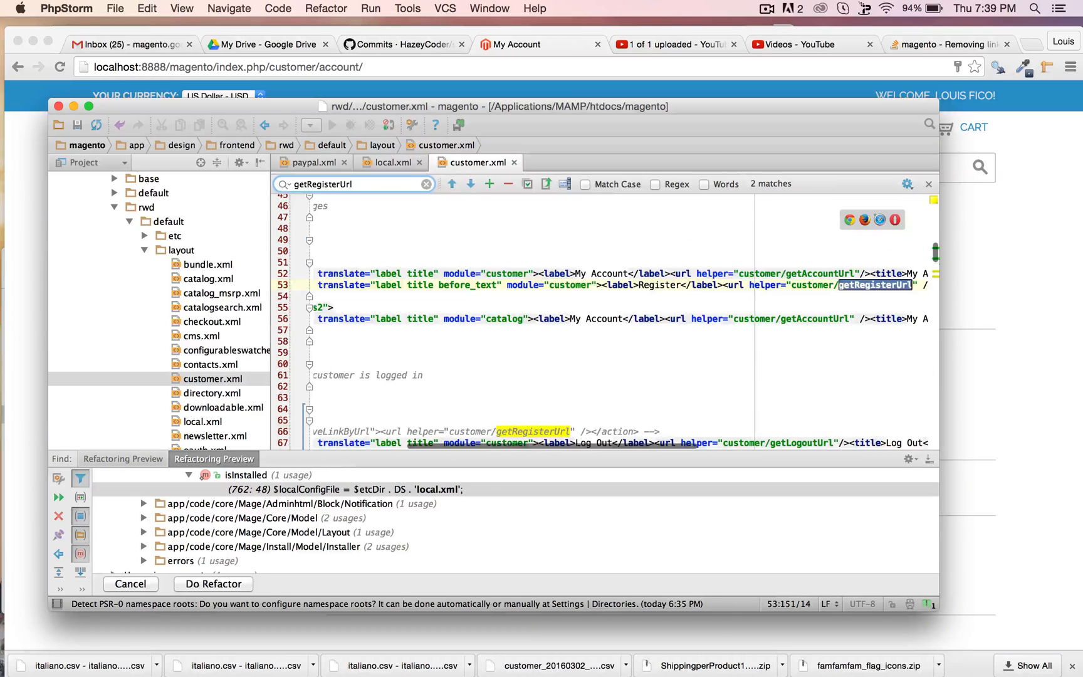
{"action": "scroll", "scroll_direction": "up", "scroll_amount": 3}
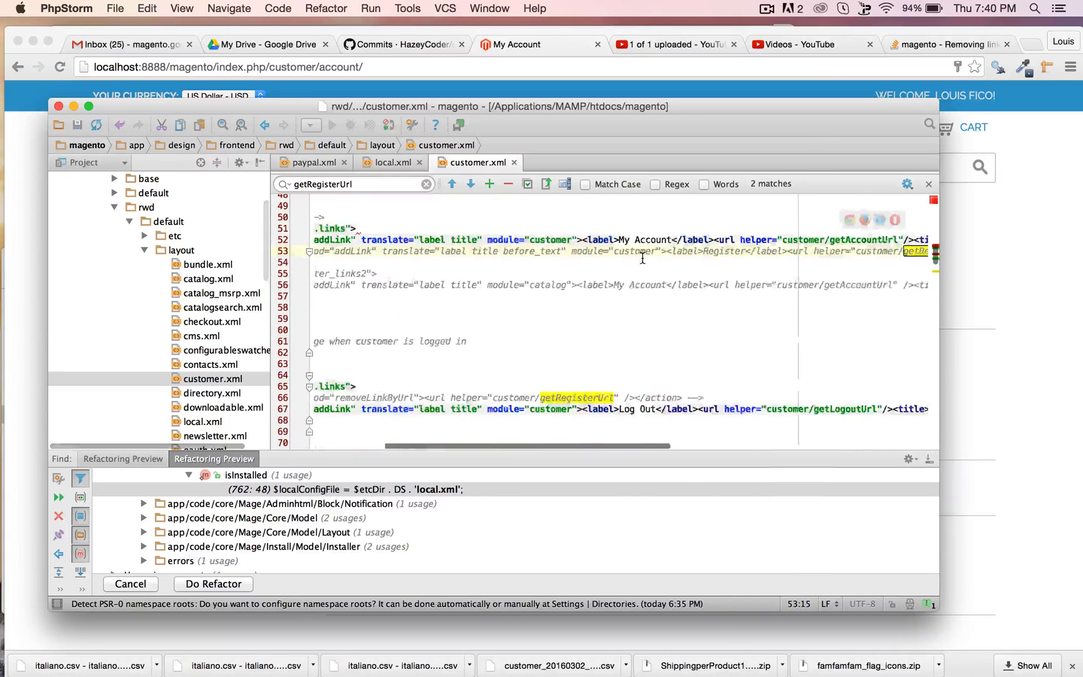
{"action": "scroll", "scroll_direction": "right", "scroll_amount": 3}
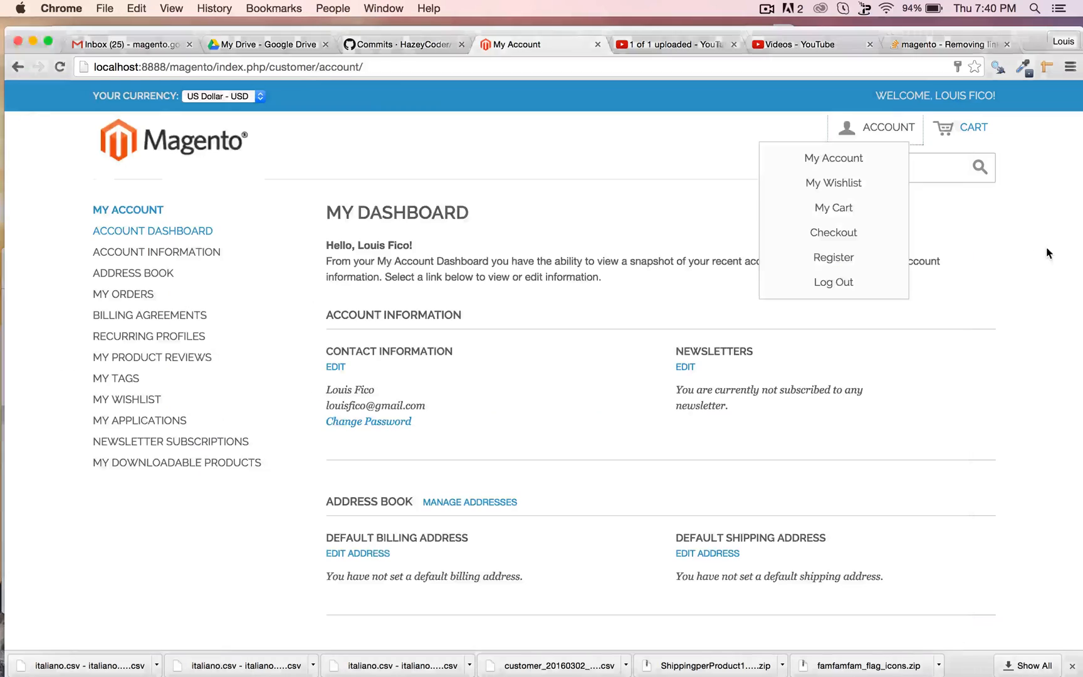
{"action": "mouse_move", "coordinate": [4, 93]}
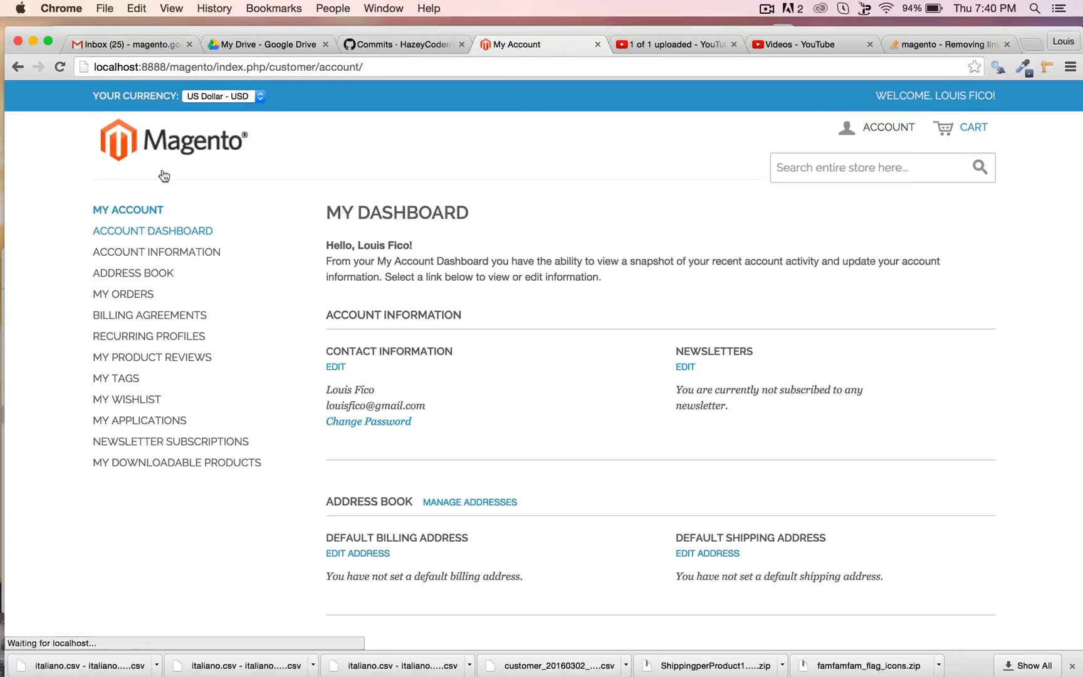
- Reopen the account dropdown after reloading to confirm only Log Out remains
{"action": "left_click", "coordinate": [888, 127]}
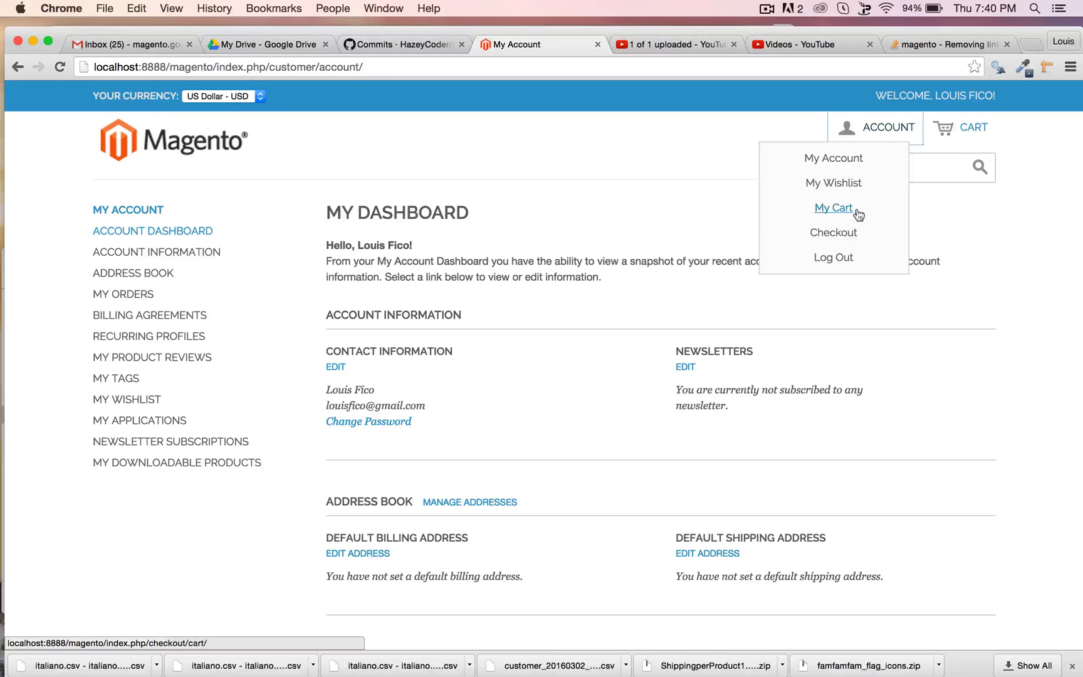
{"action": "mouse_move", "coordinate": [844, 275]}
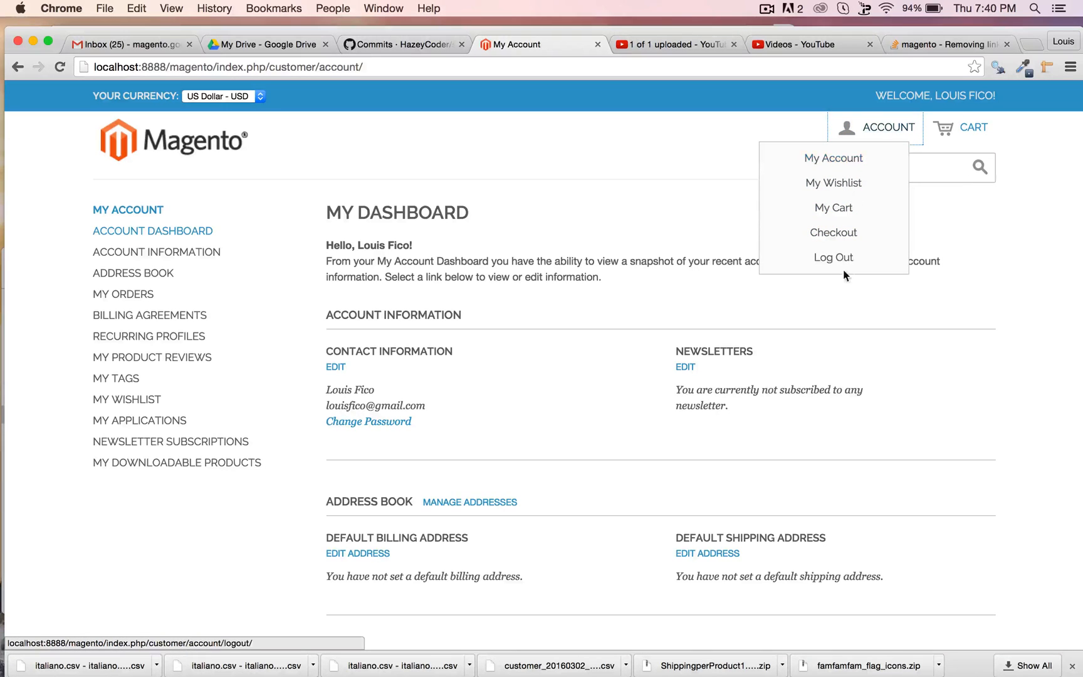
{"action": "mouse_move", "coordinate": [945, 147]}
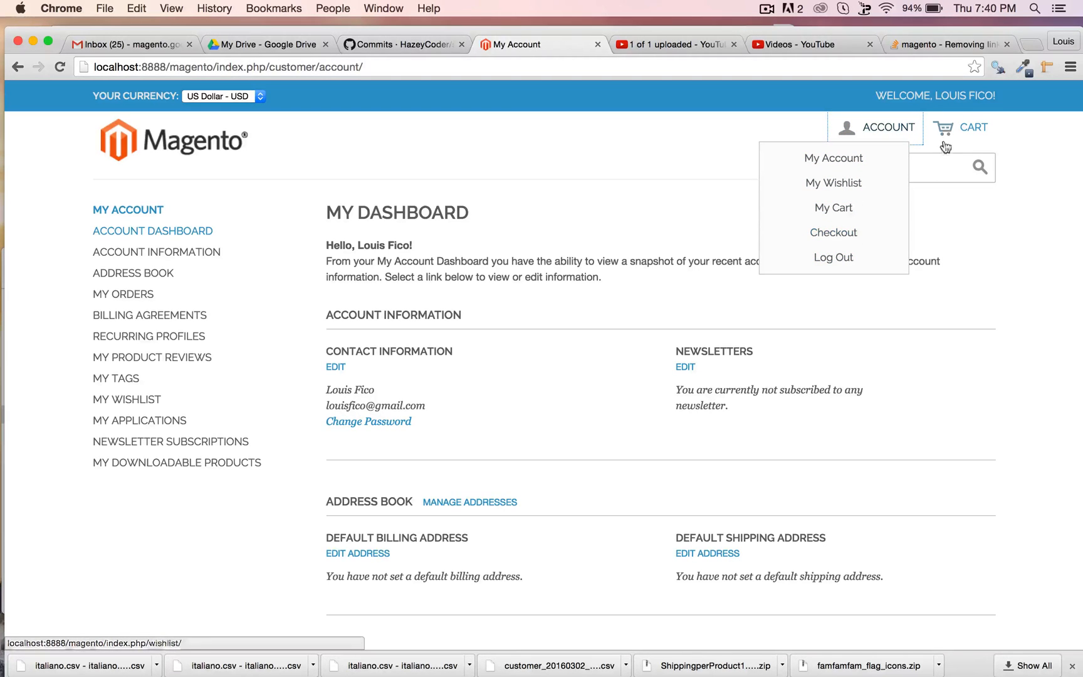
{"action": "mouse_move", "coordinate": [555, 209]}
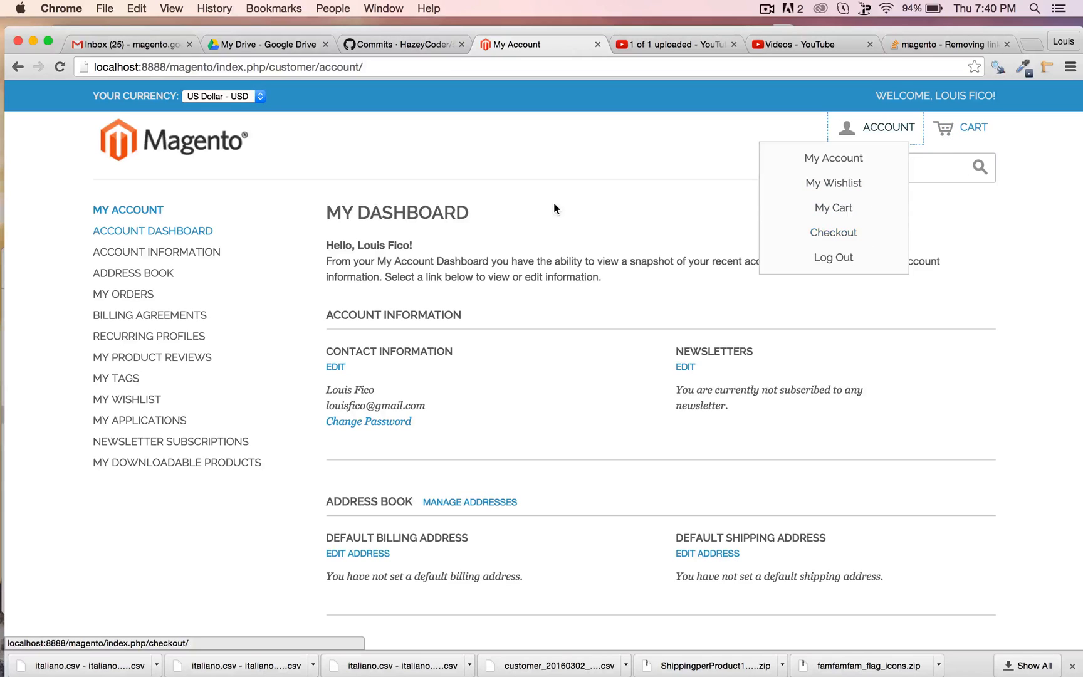
{"action": "mouse_move", "coordinate": [159, 305]}
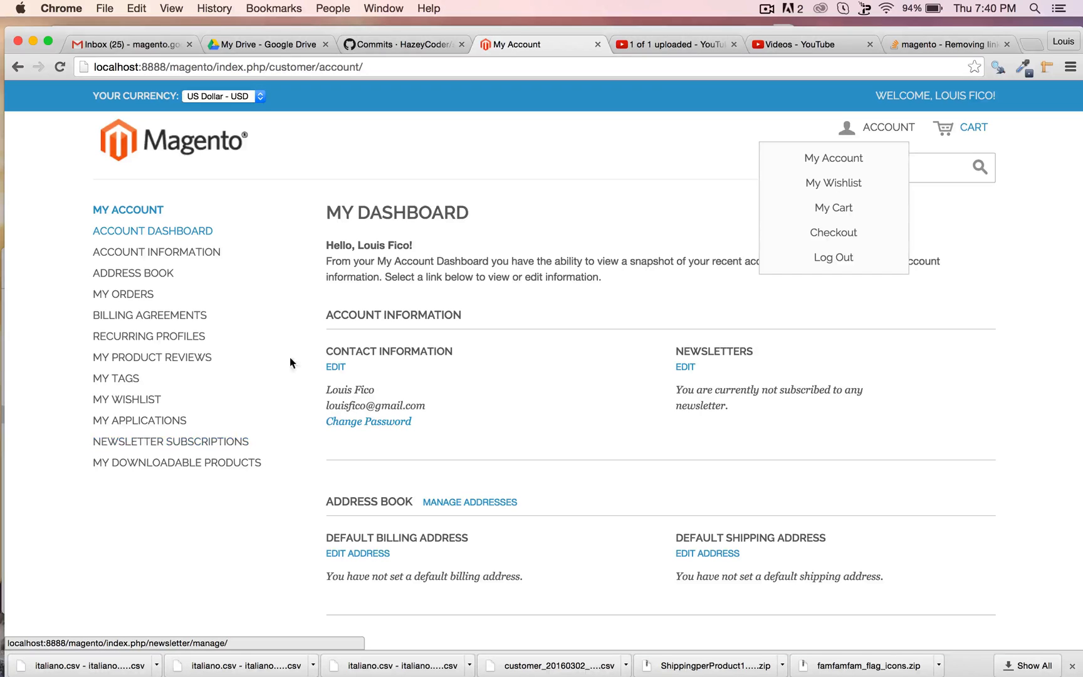
{"action": "mouse_move", "coordinate": [286, 657]}
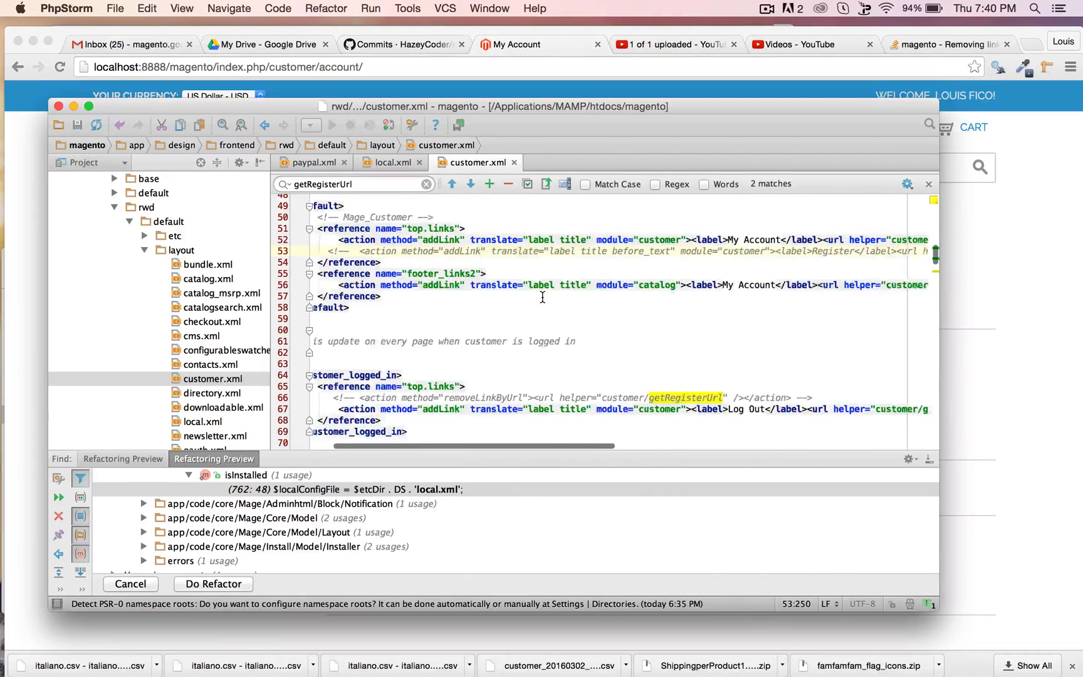
{"action": "scroll", "scroll_direction": "down", "scroll_amount": 3}
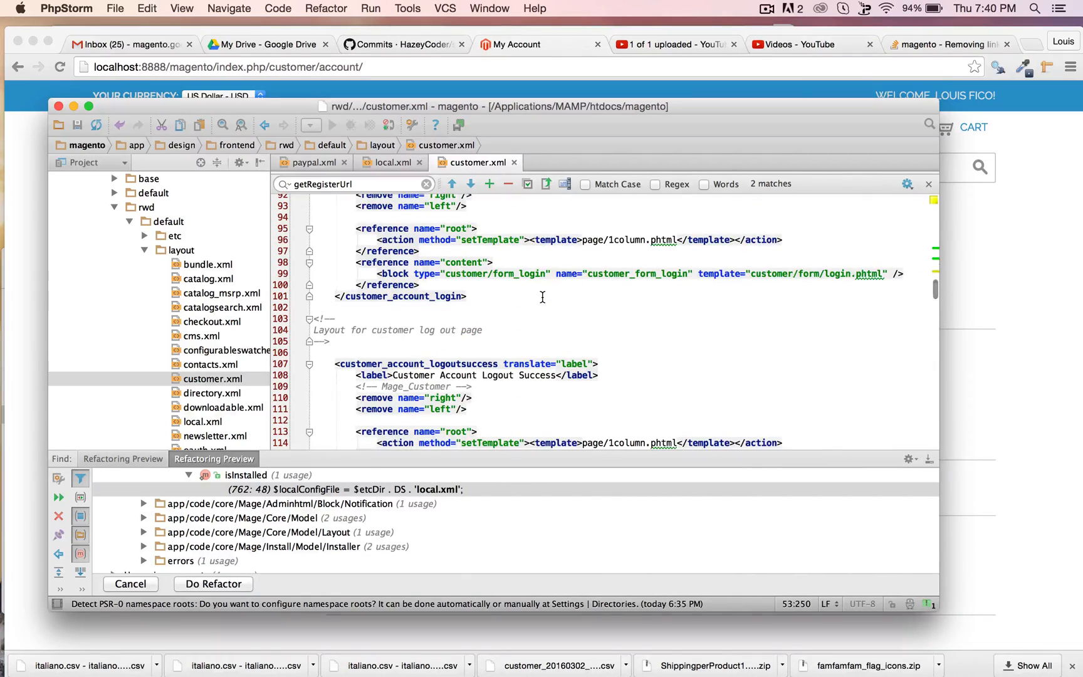
{"action": "scroll", "scroll_direction": "down", "scroll_amount": 3}
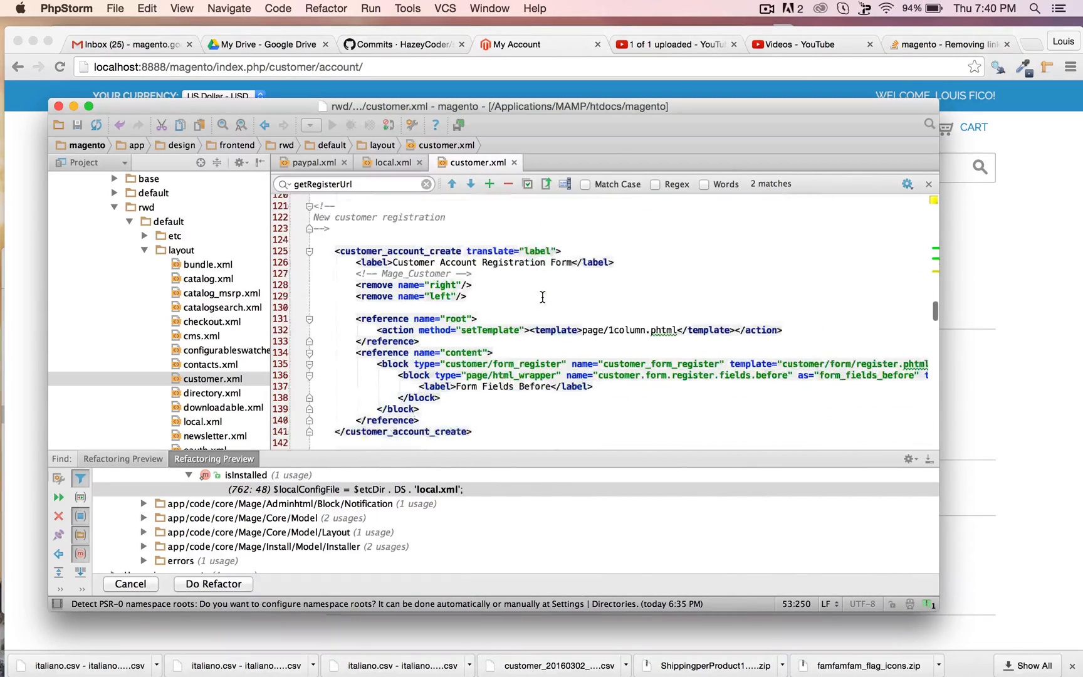
{"action": "scroll", "scroll_direction": "down", "scroll_amount": 3}
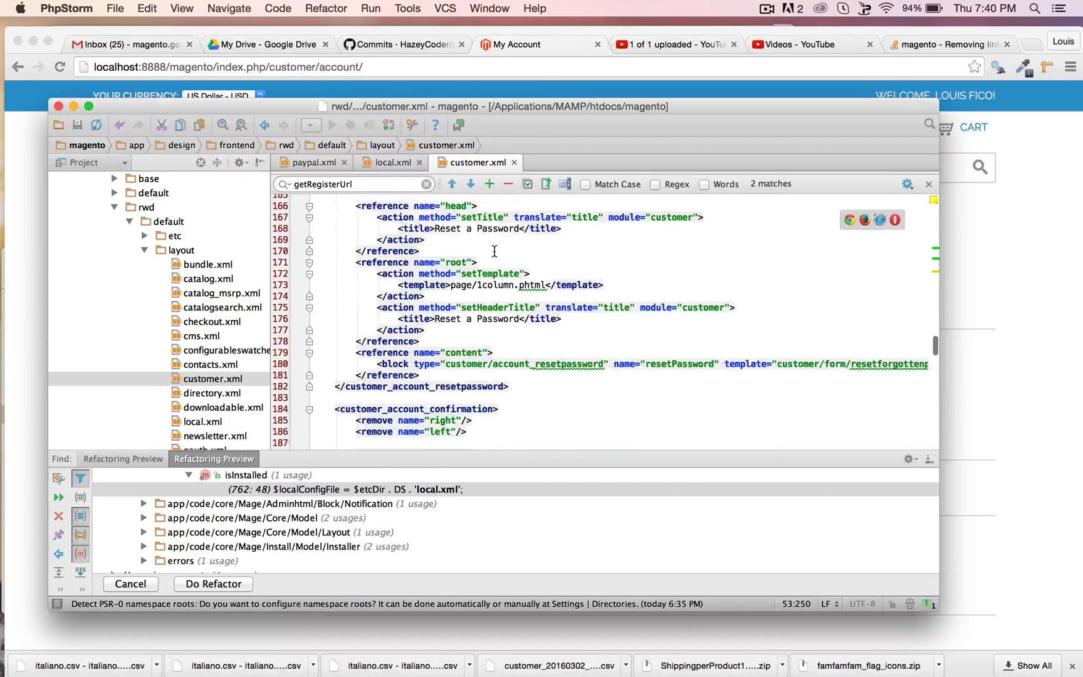
{"action": "scroll", "scroll_direction": "down", "scroll_amount": 3}
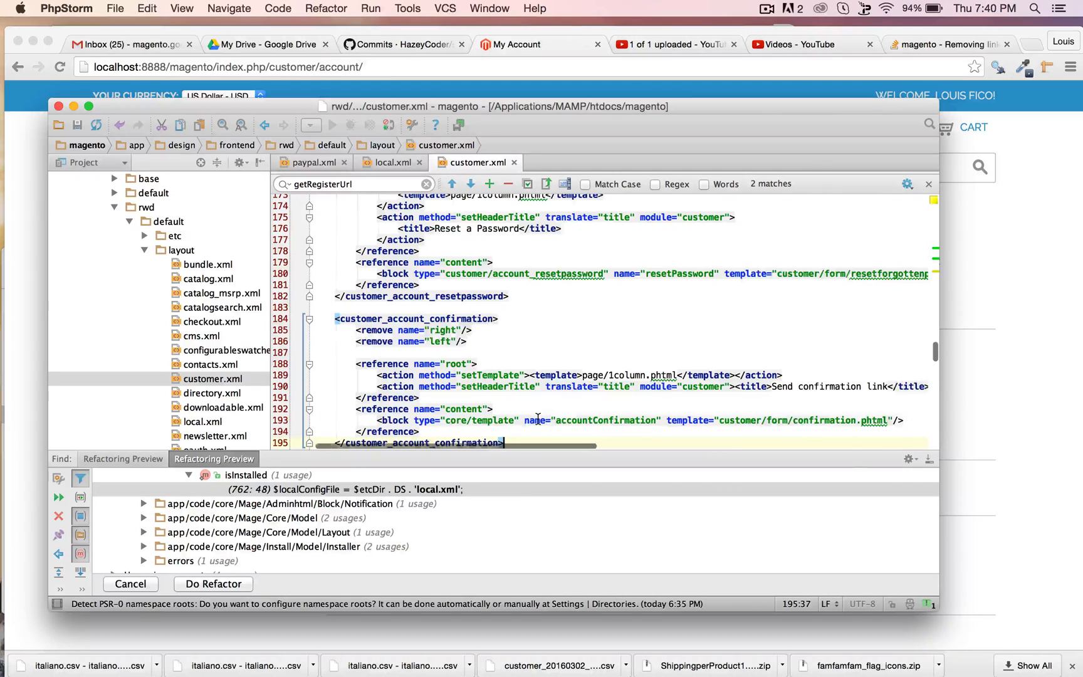
{"action": "left_click", "coordinate": [563, 374]}
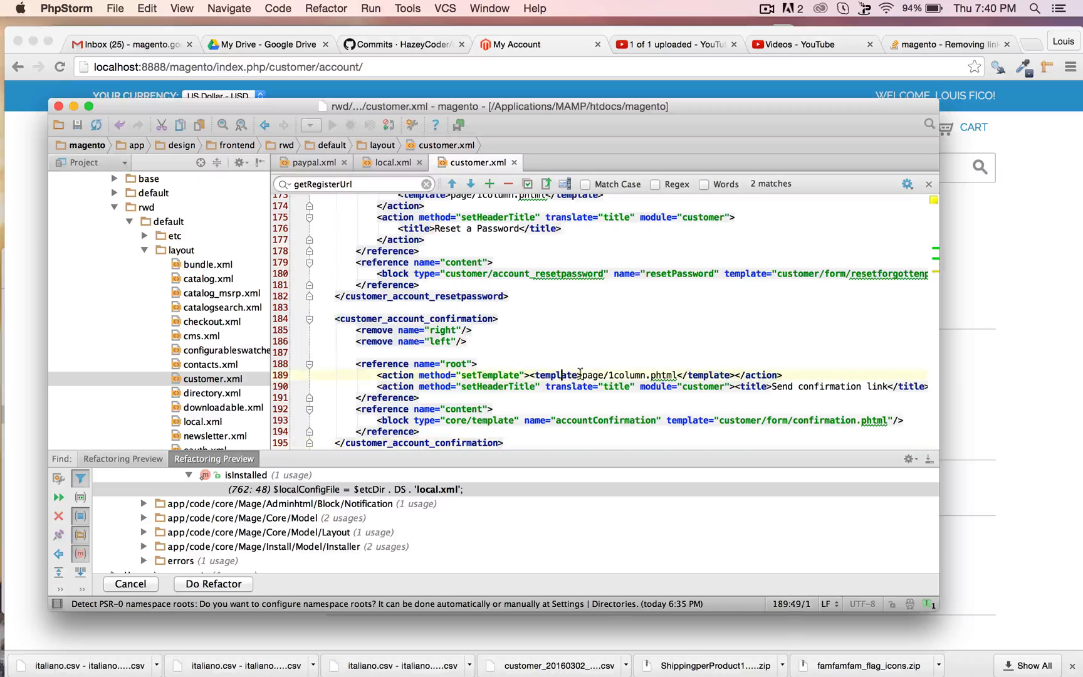
{"action": "left_click", "coordinate": [867, 428]}
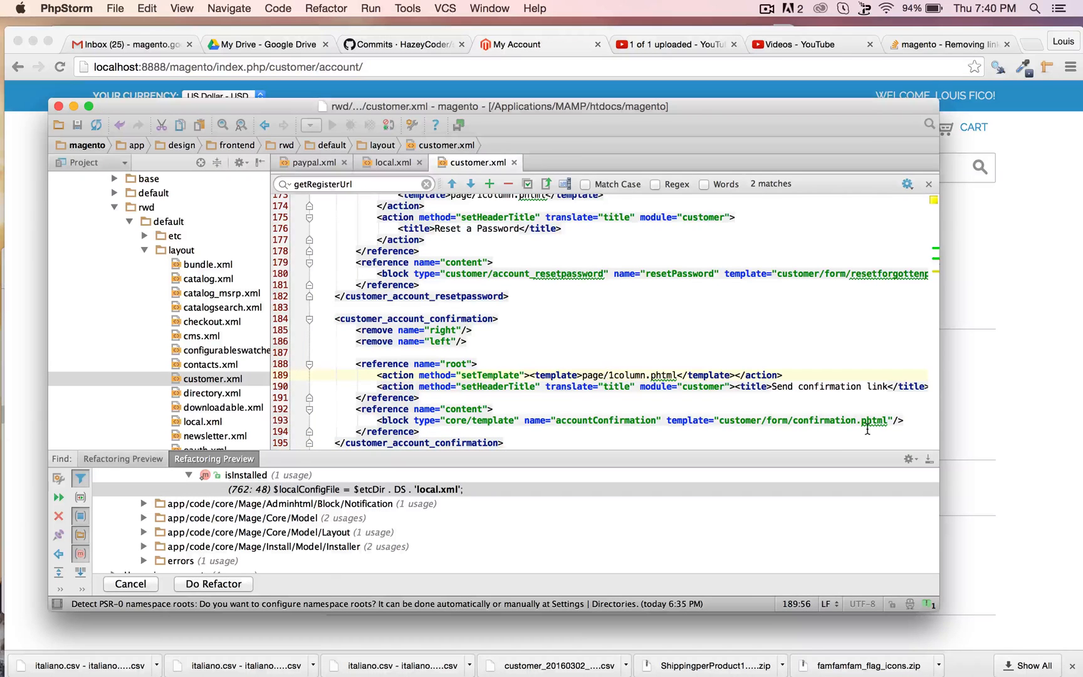
{"action": "scroll", "scroll_direction": "down", "scroll_amount": 3}
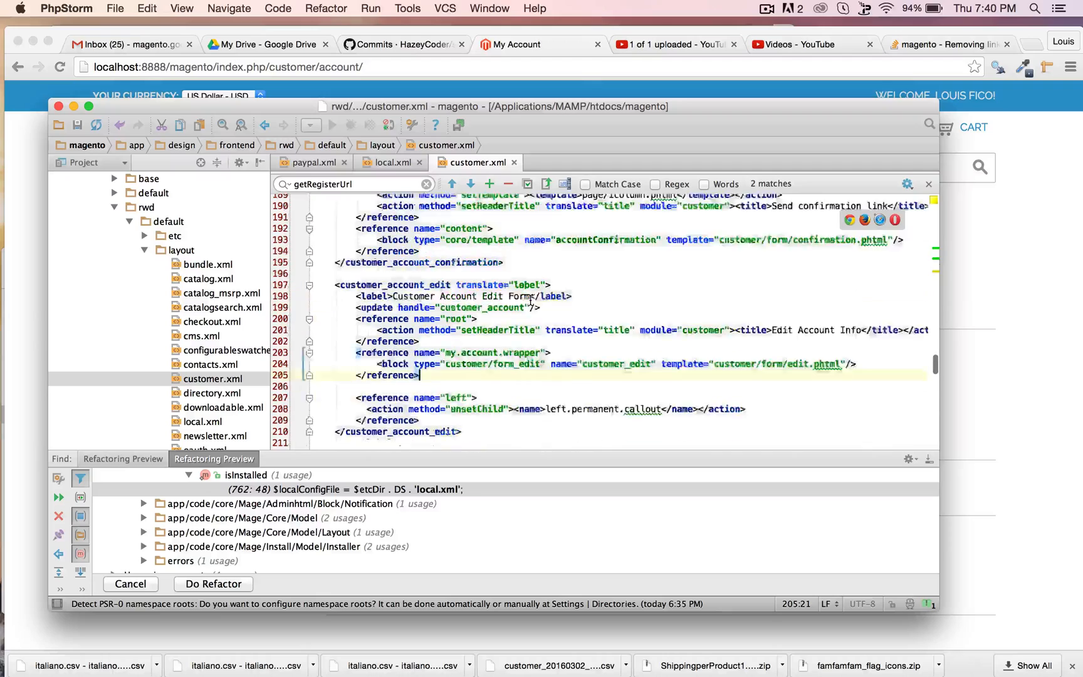
{"action": "scroll", "scroll_direction": "up", "scroll_amount": 3}
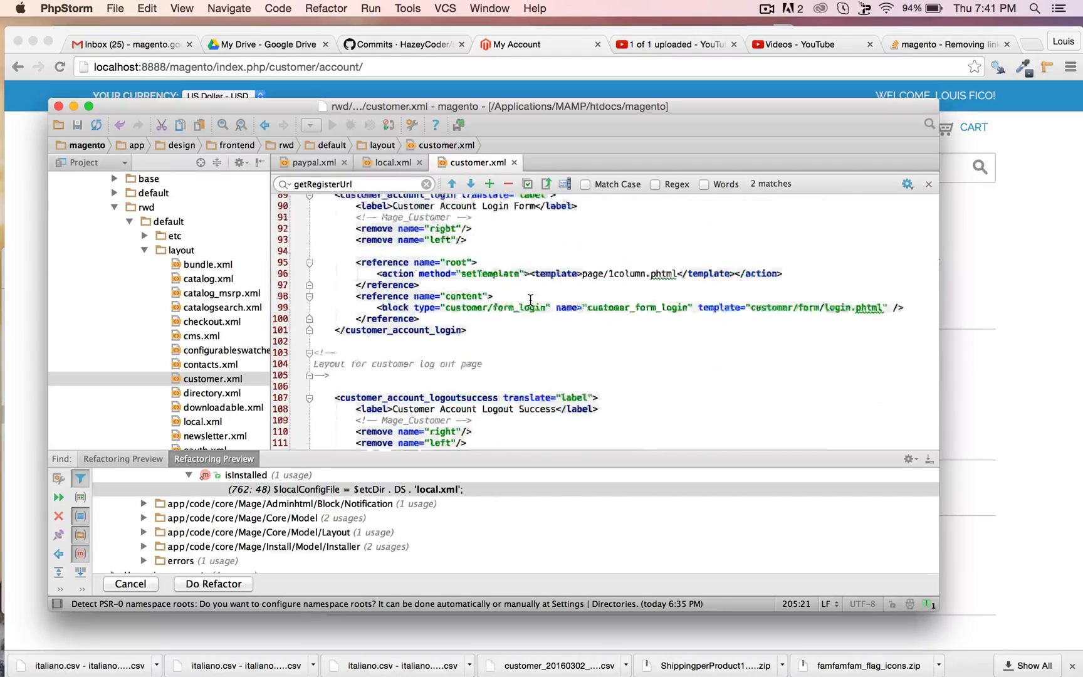
{"action": "scroll", "scroll_direction": "up", "scroll_amount": 3}
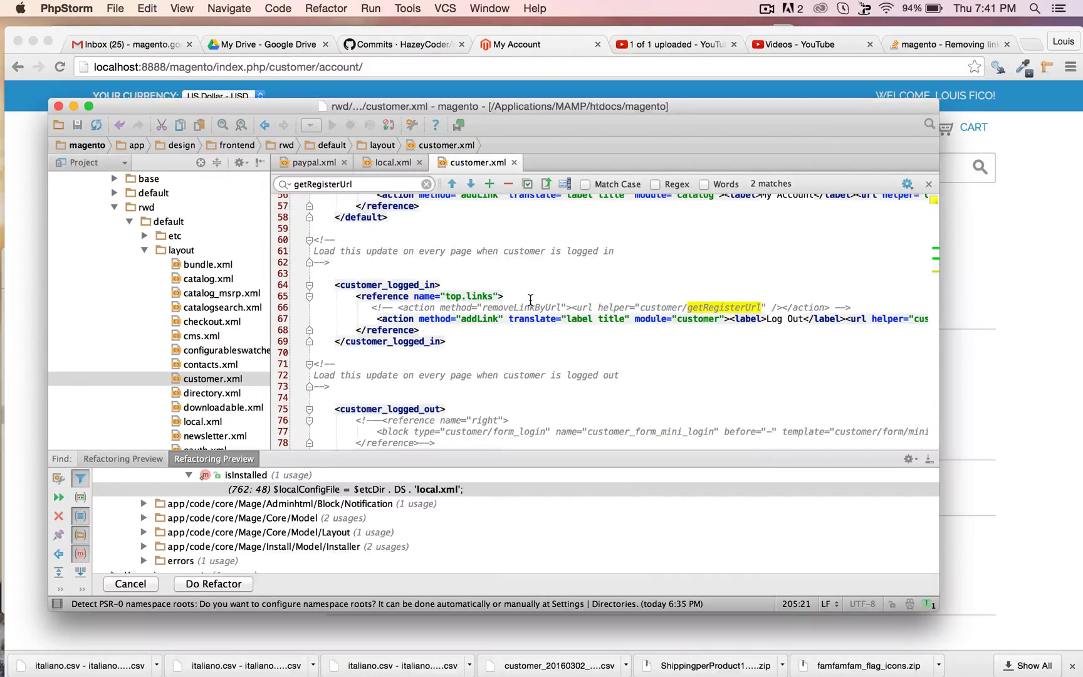